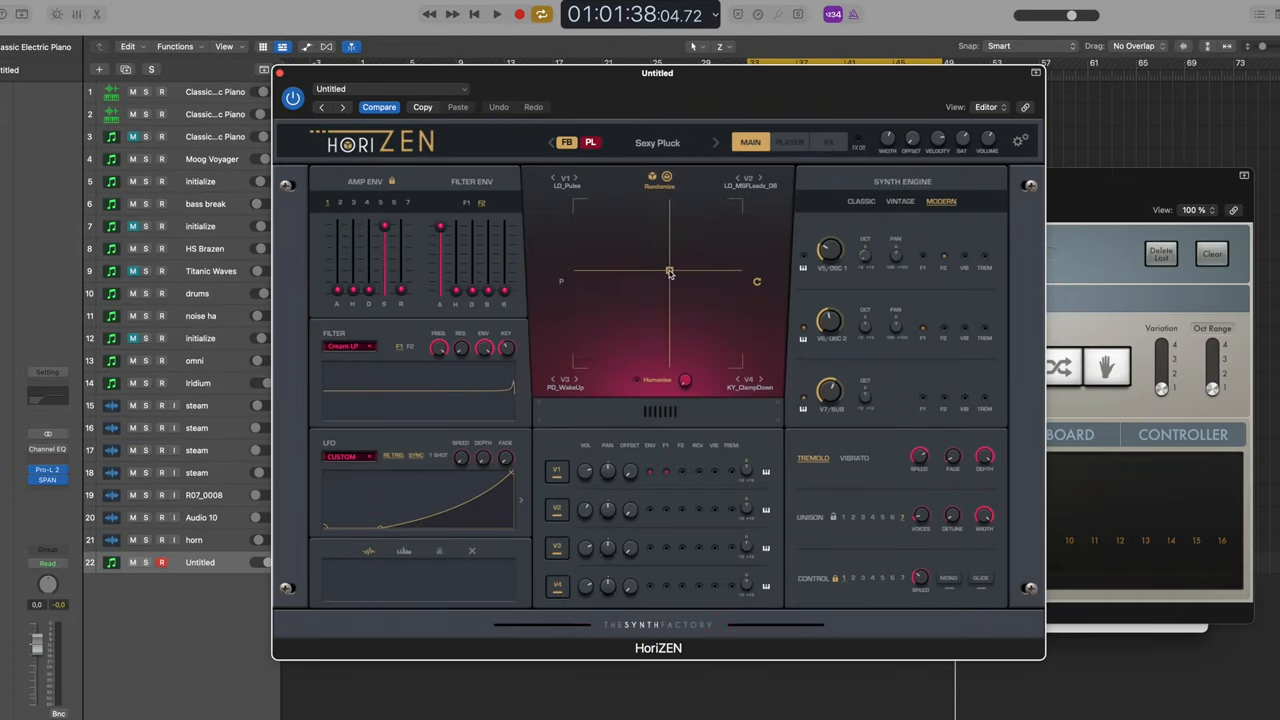
Close the HoriZEN plug-in window to reveal the 22-track arrangement
{"action": "left_click", "coordinate": [497, 13]}
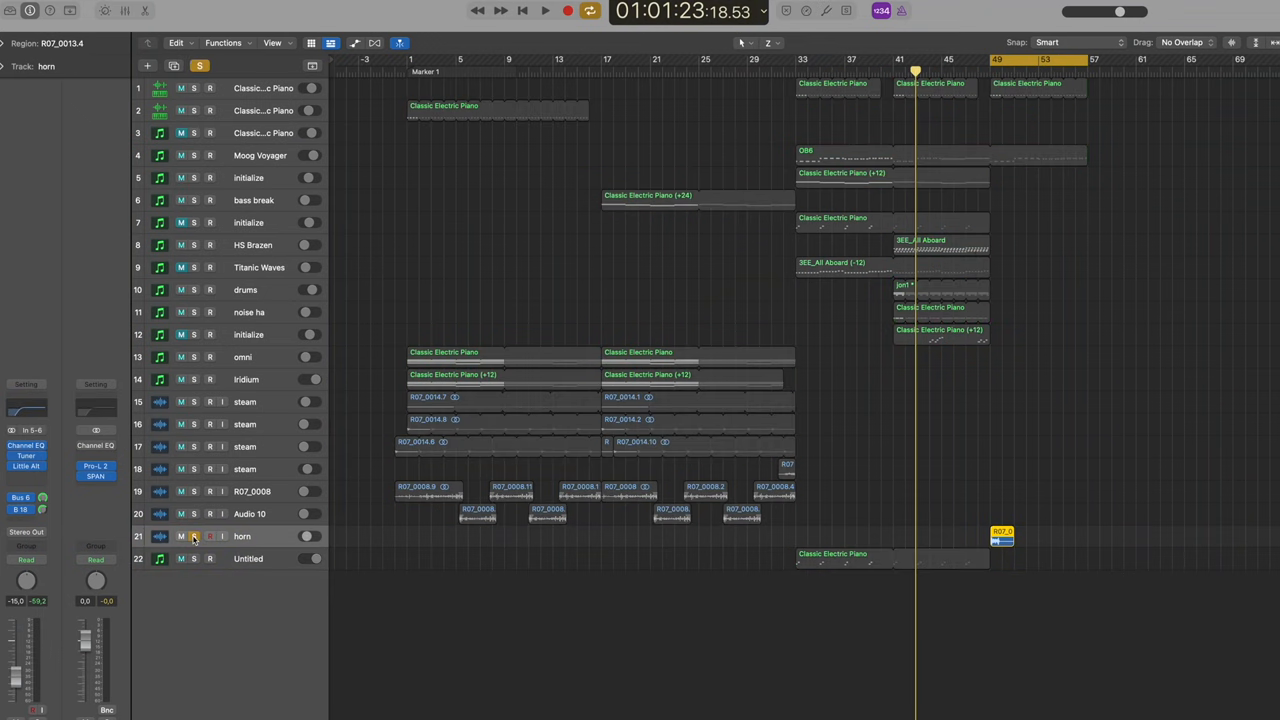
Unmute all tracks, play back the full 22-track arrangement, then stop
{"action": "left_click", "coordinate": [545, 11]}
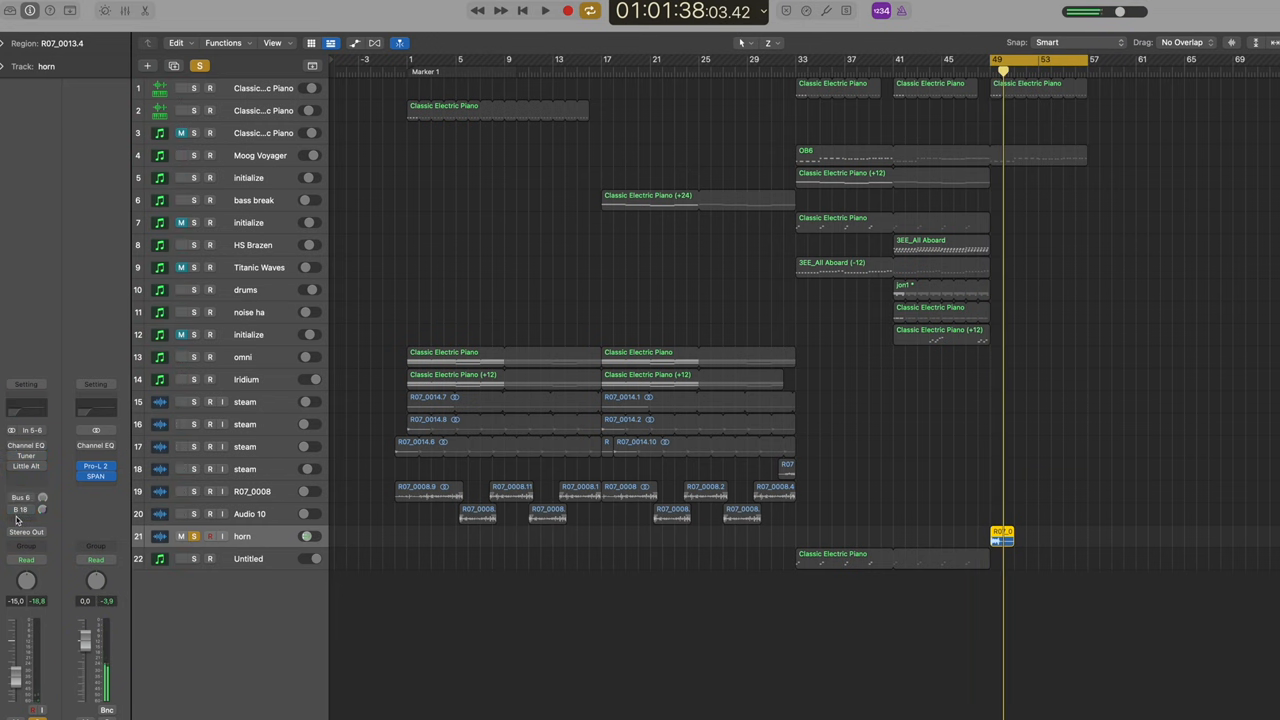
{"action": "left_click", "coordinate": [545, 11]}
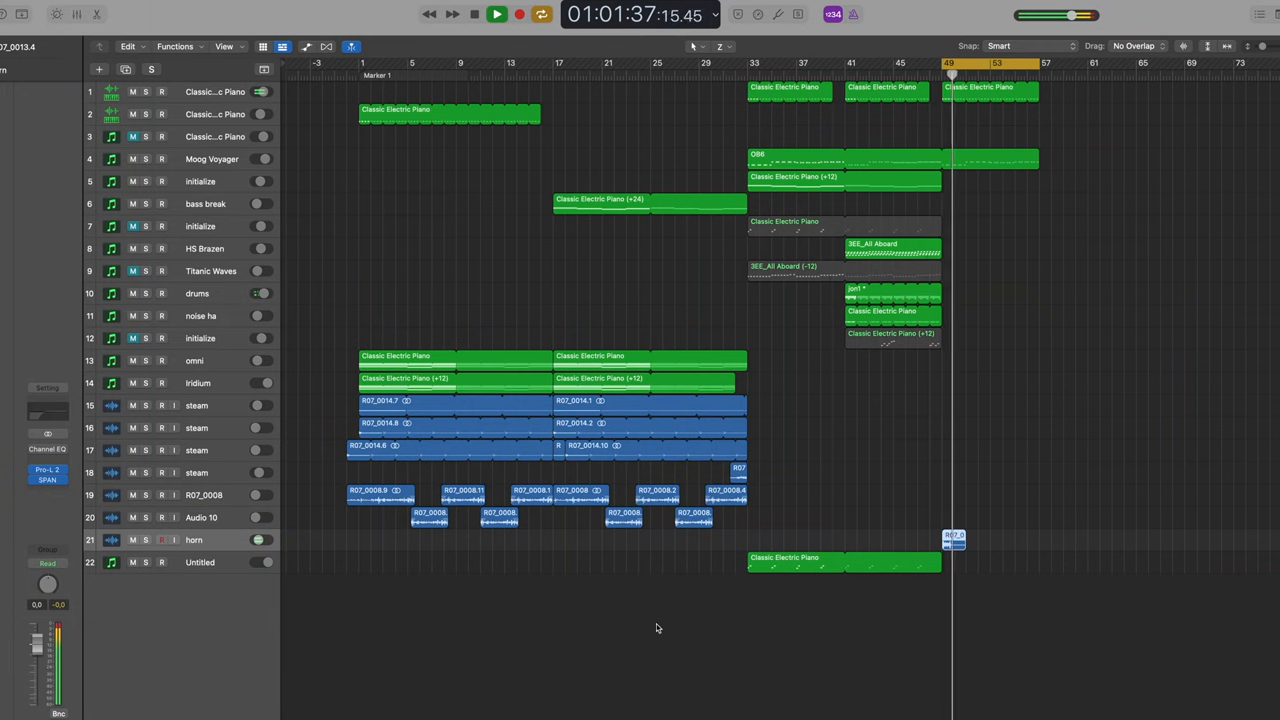
{"action": "left_click", "coordinate": [474, 14]}
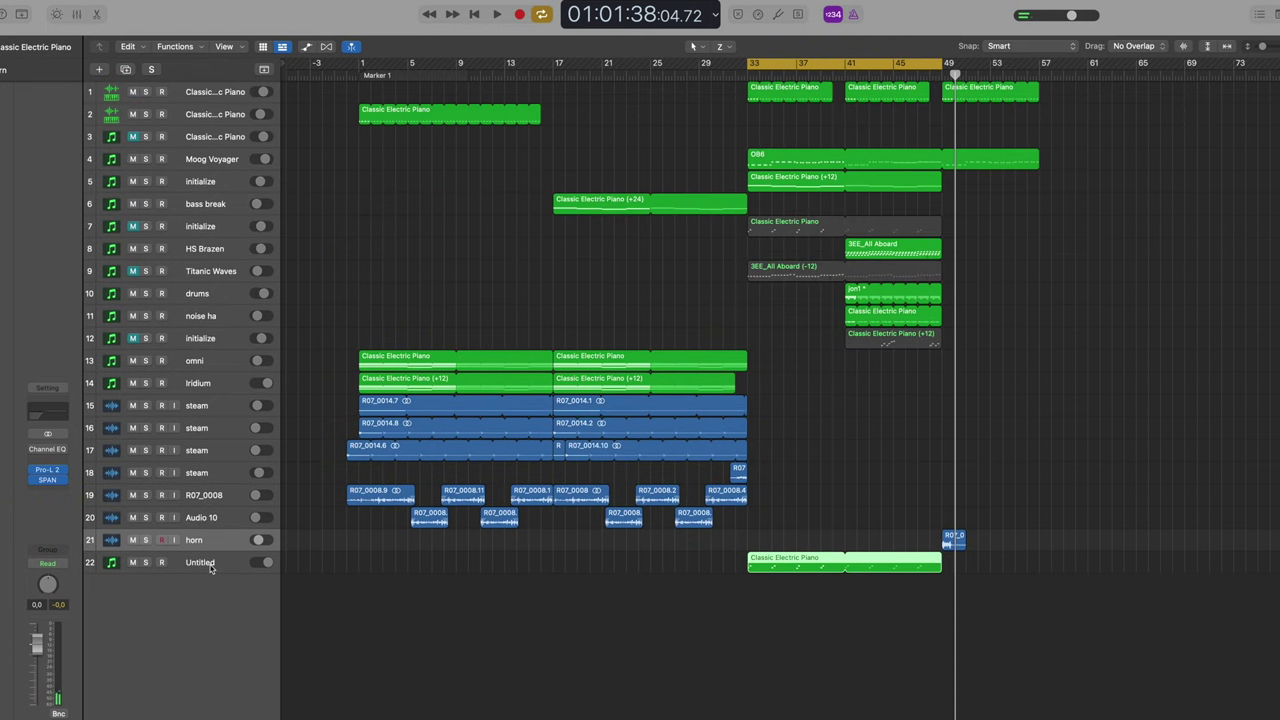
Open the Untitled track's HoriZEN synth and drag its window toward the center
{"action": "left_click", "coordinate": [199, 562]}
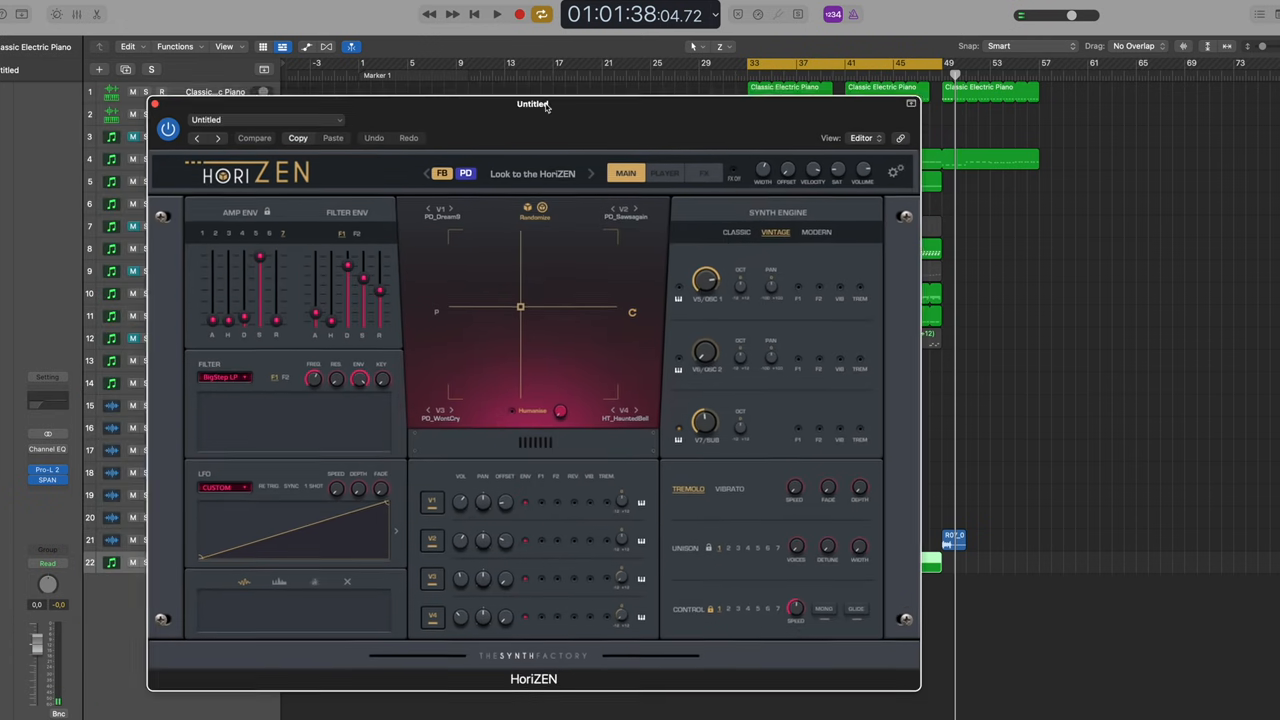
{"action": "left_click_drag", "start_coordinate": [533, 103], "coordinate": [658, 72]}
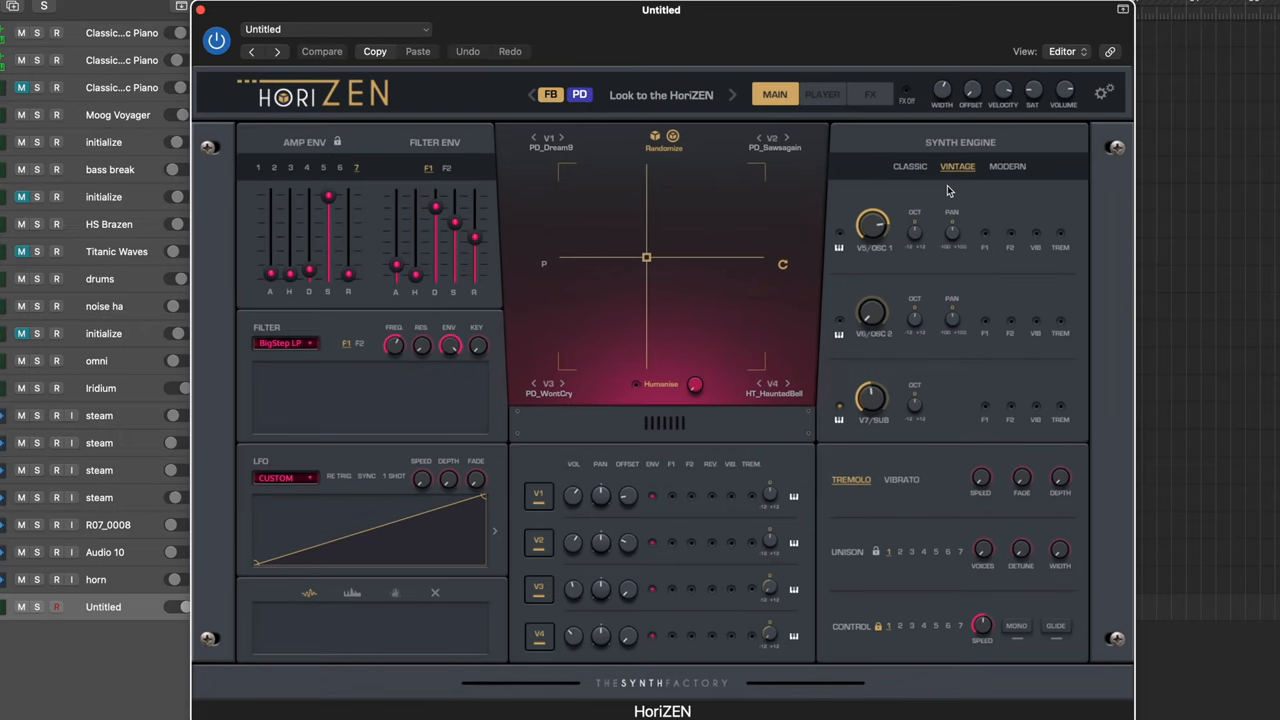
{"action": "mouse_move", "coordinate": [883, 230]}
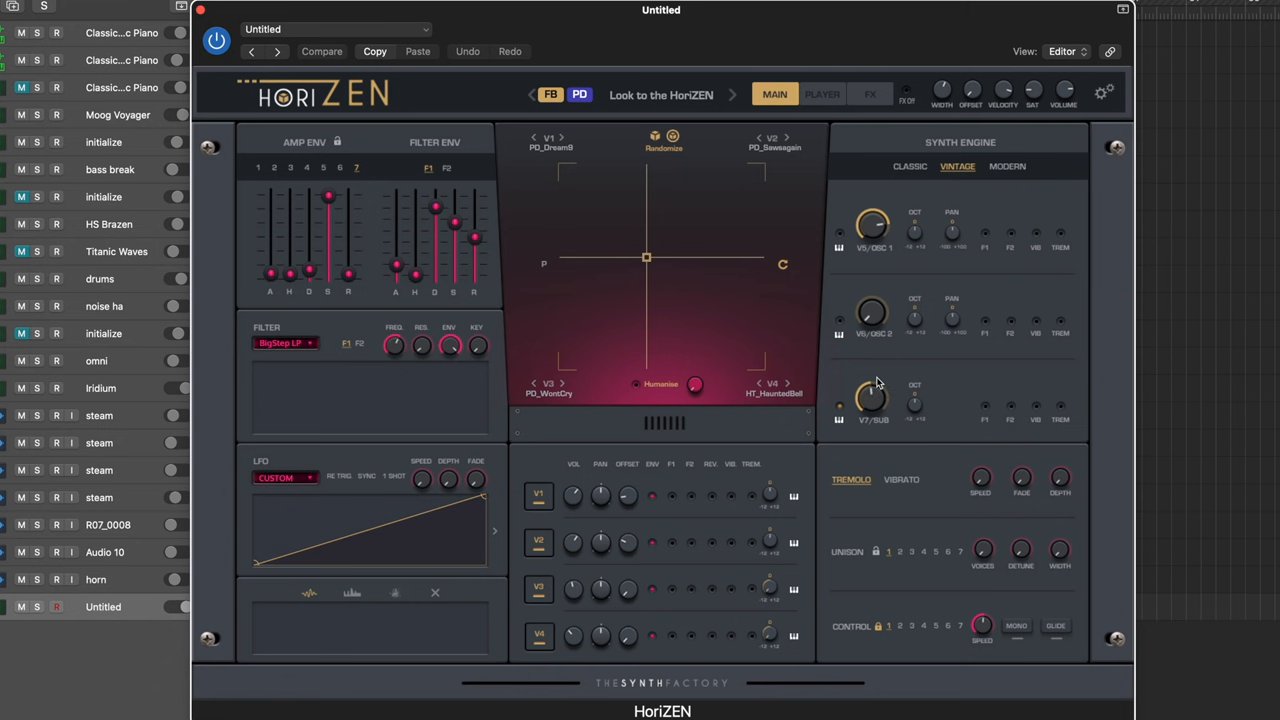
{"action": "mouse_move", "coordinate": [913, 326]}
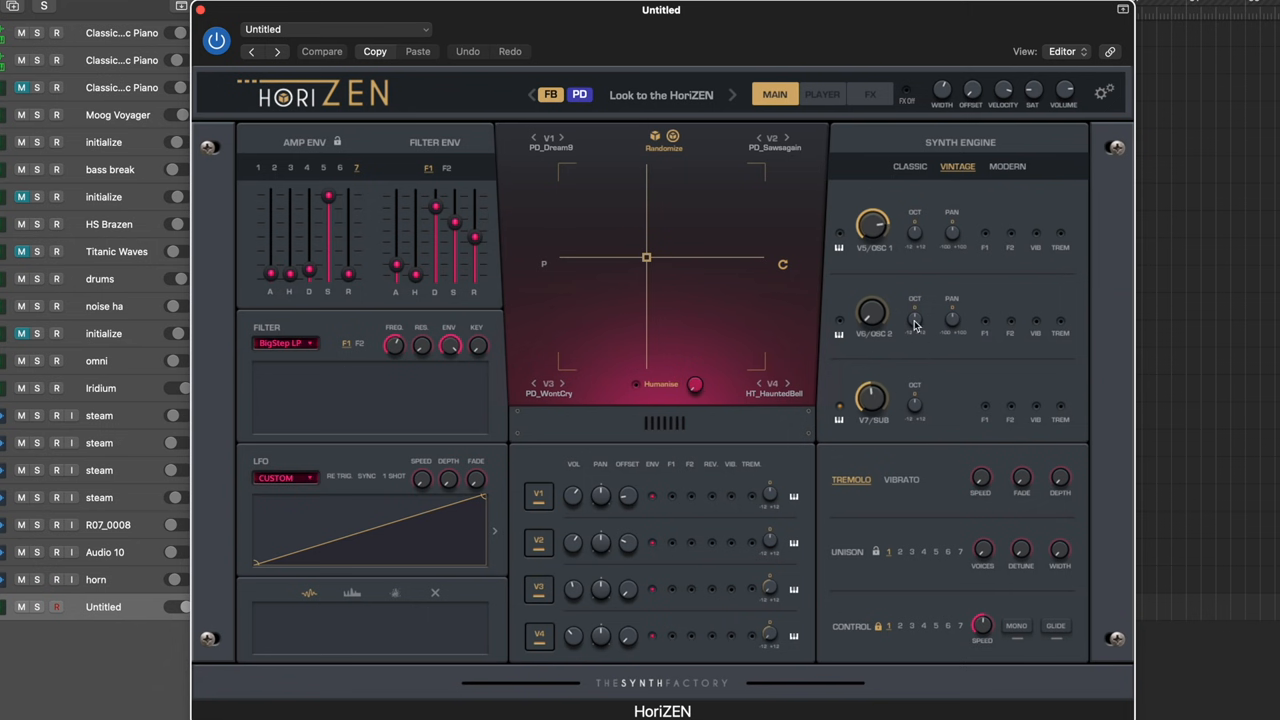
{"action": "mouse_move", "coordinate": [912, 322]}
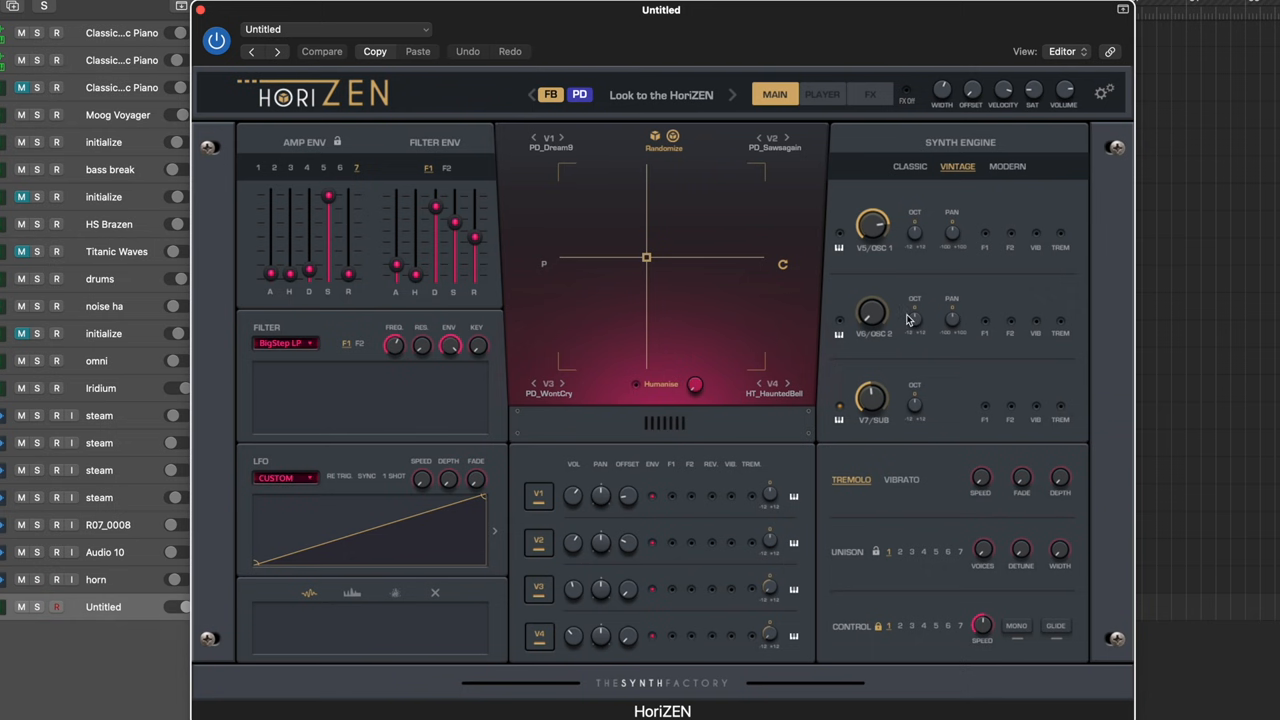
{"action": "mouse_move", "coordinate": [940, 298]}
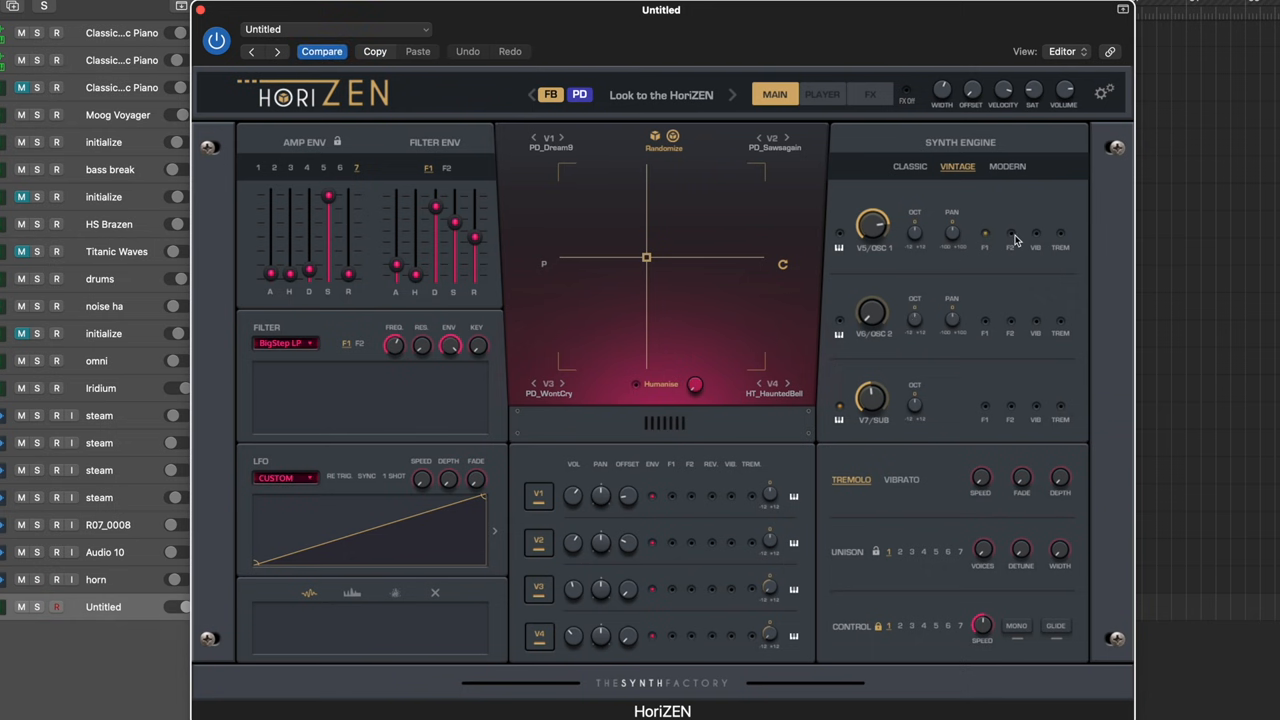
{"action": "mouse_move", "coordinate": [1014, 238]}
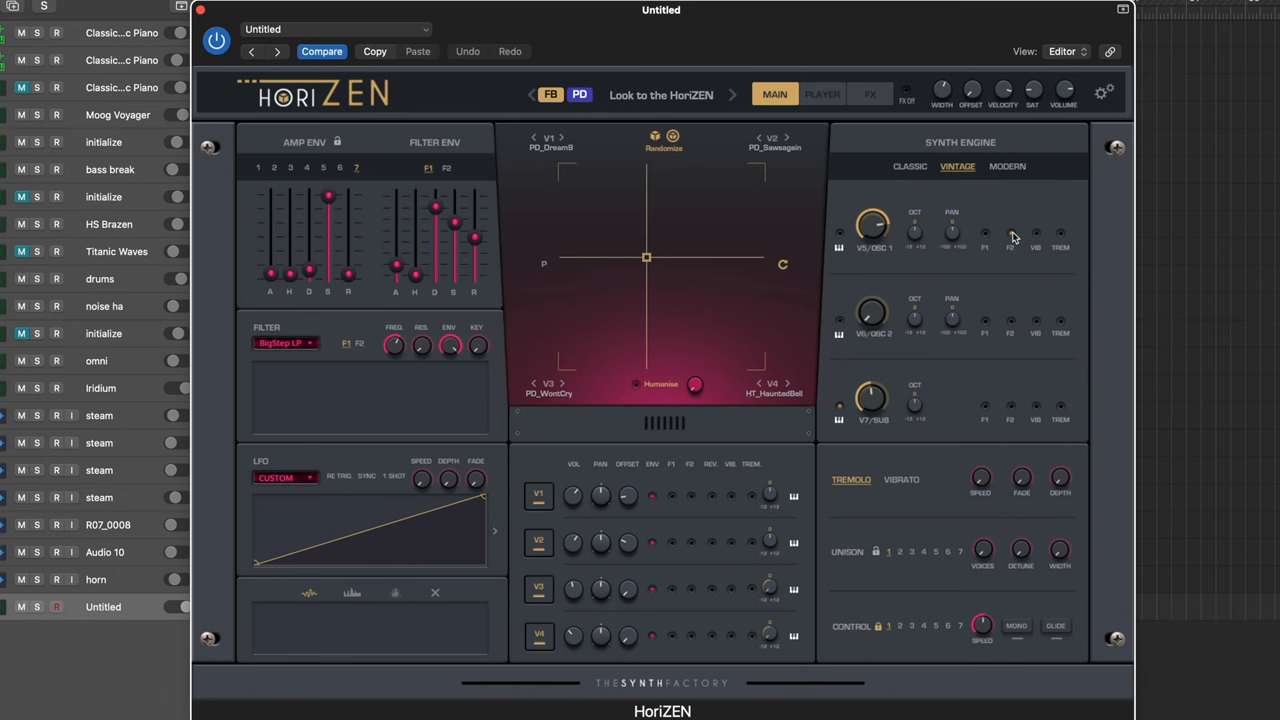
{"action": "mouse_move", "coordinate": [983, 258]}
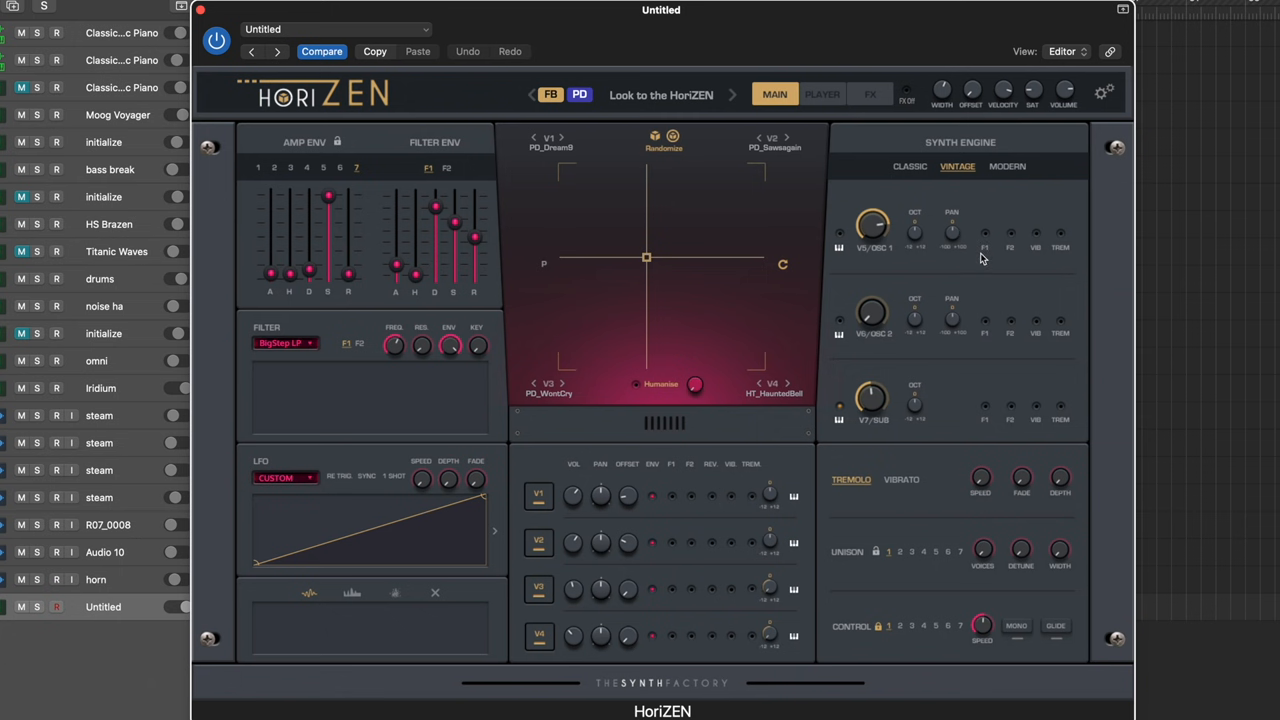
{"action": "mouse_move", "coordinate": [986, 252]}
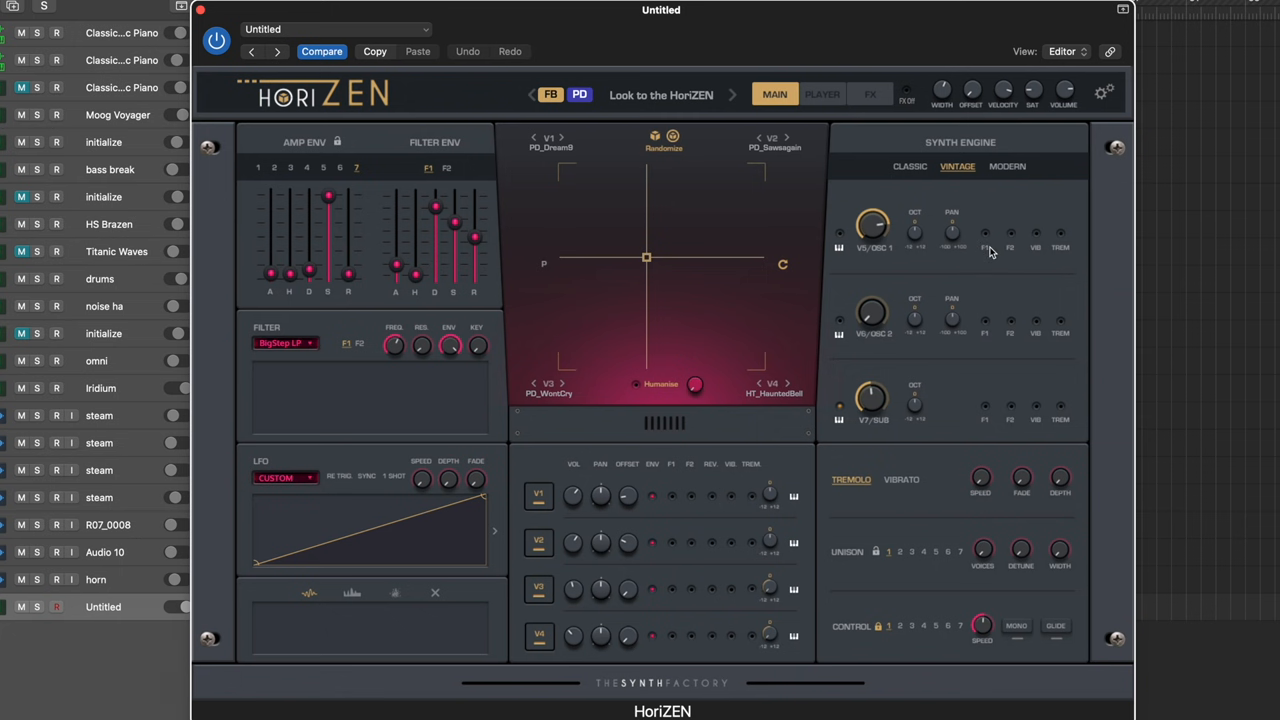
{"action": "mouse_move", "coordinate": [350, 349]}
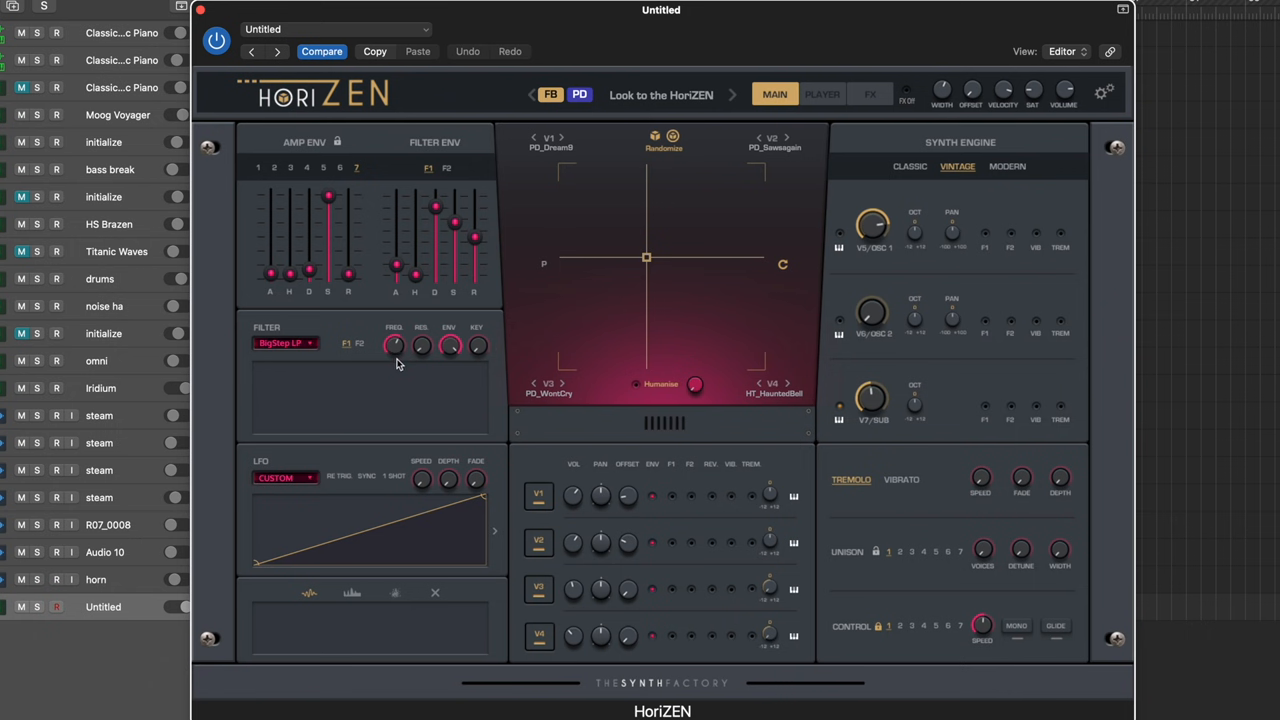
{"action": "mouse_move", "coordinate": [755, 344]}
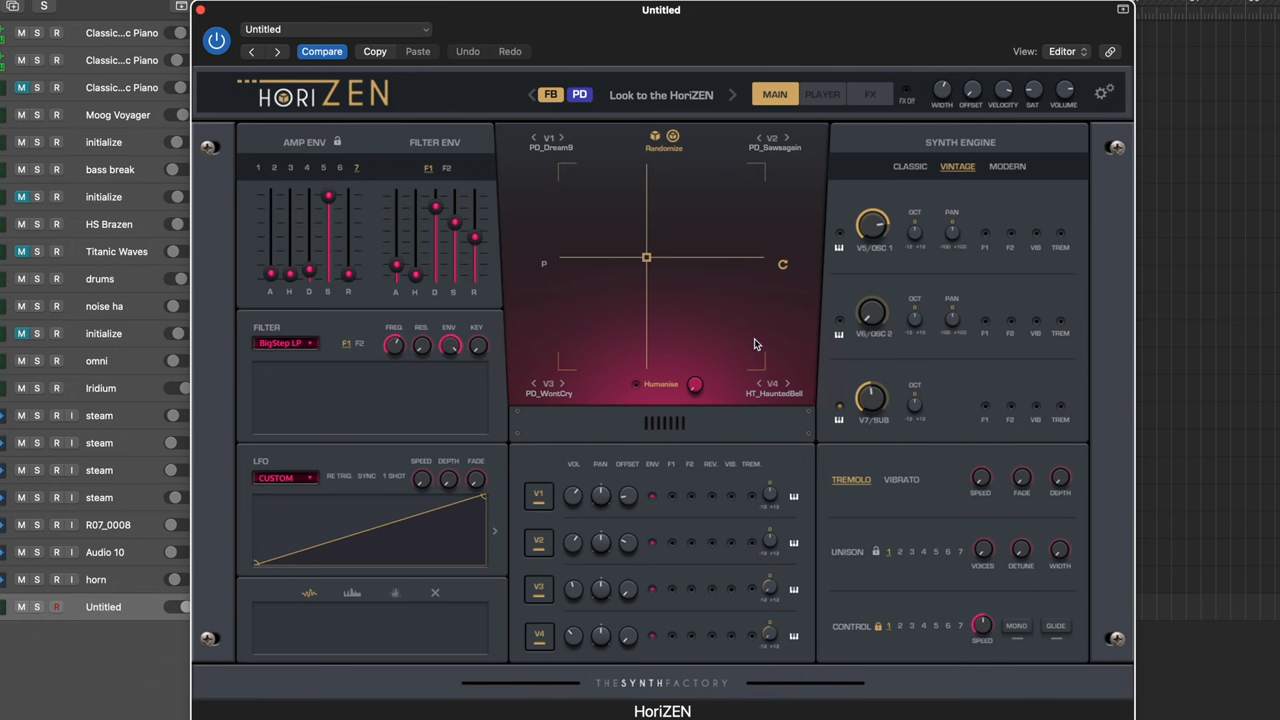
{"action": "mouse_move", "coordinate": [930, 260]}
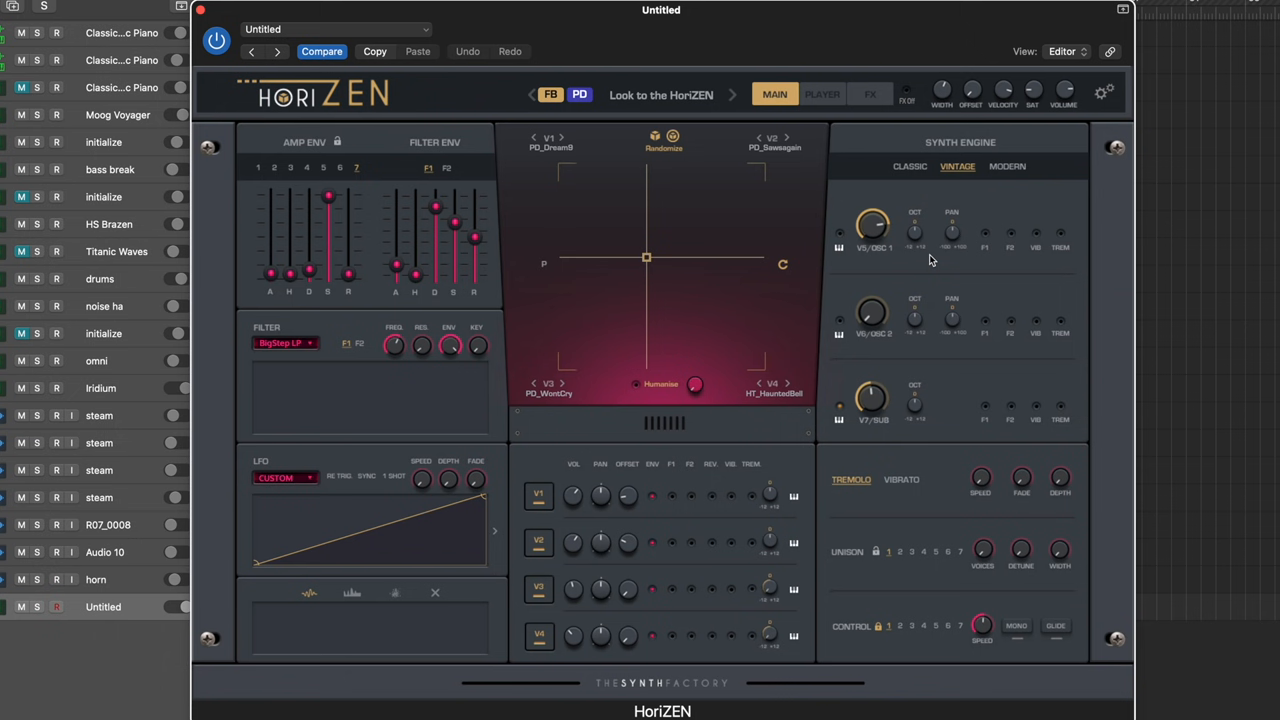
{"action": "mouse_move", "coordinate": [883, 390]}
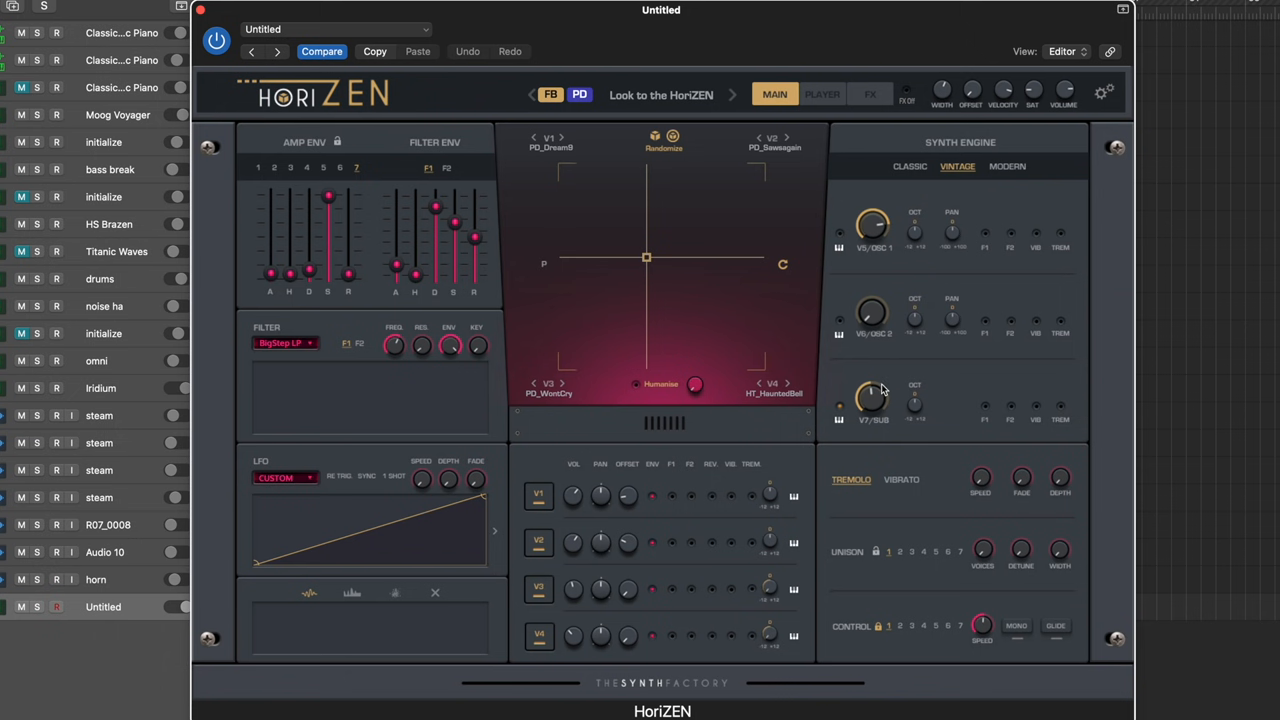
{"action": "mouse_move", "coordinate": [900, 580]}
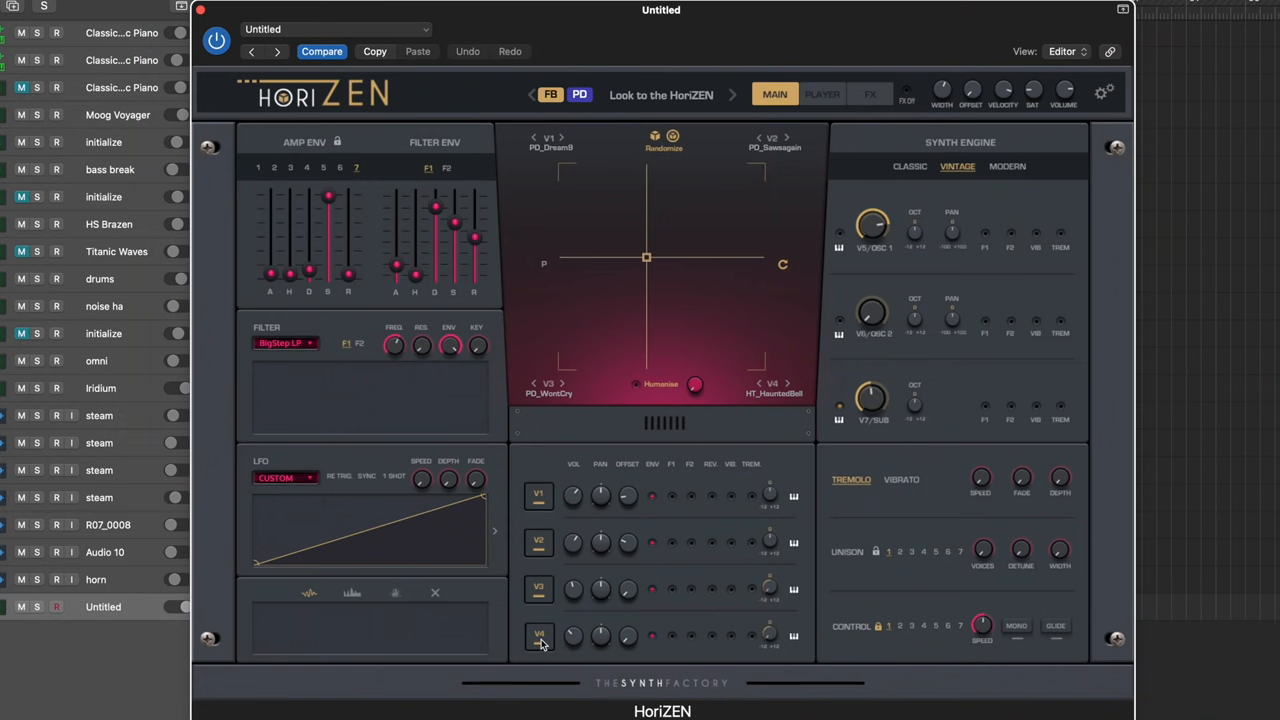
{"action": "mouse_move", "coordinate": [616, 519]}
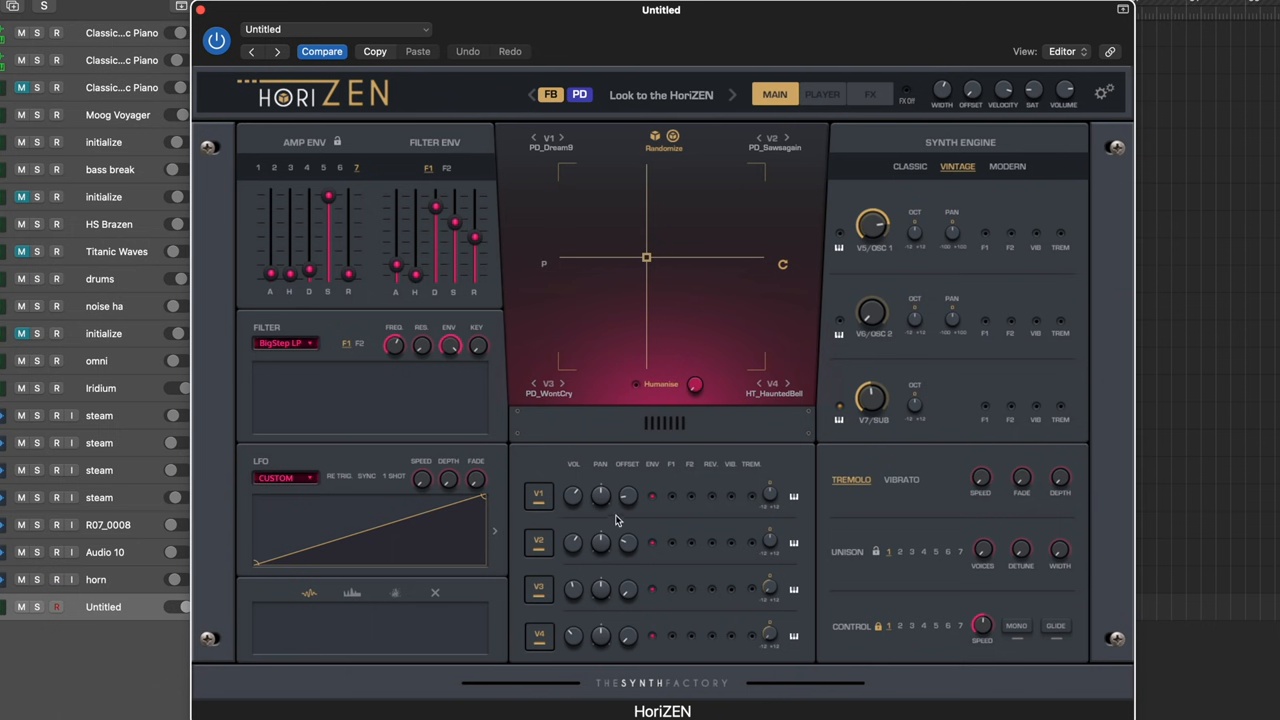
{"action": "mouse_move", "coordinate": [750, 505]}
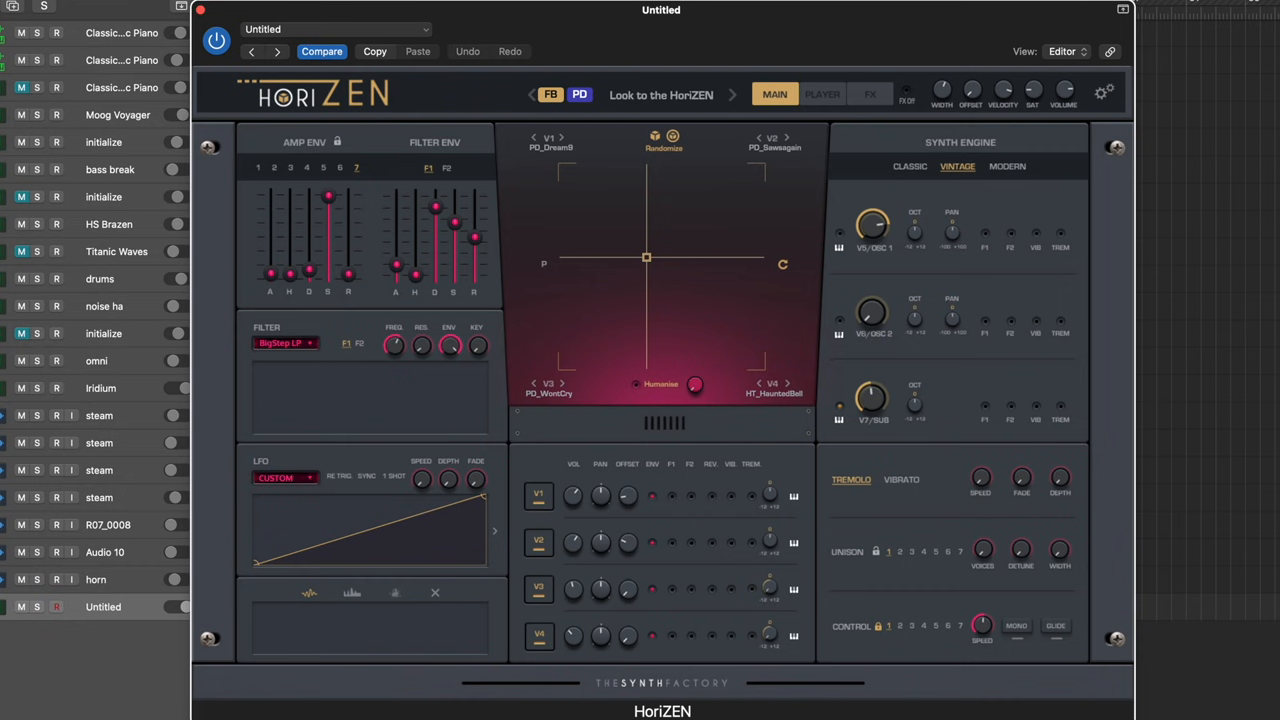
{"action": "mouse_move", "coordinate": [750, 511]}
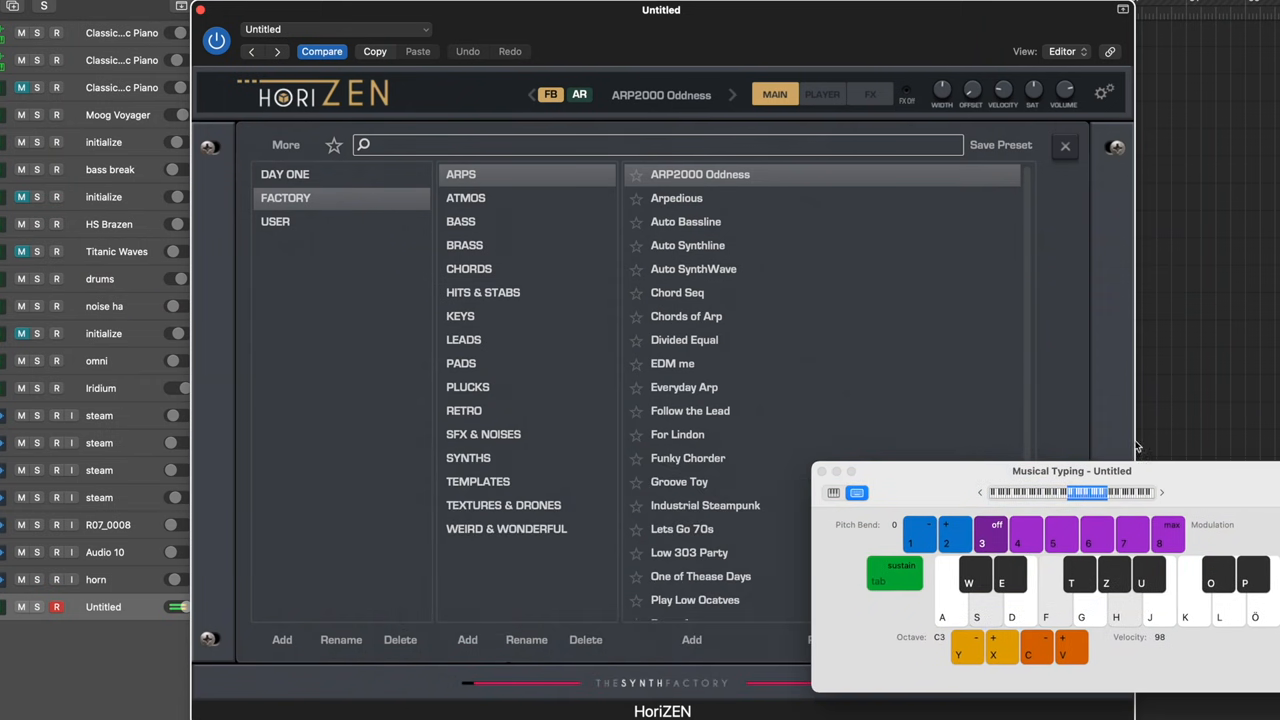
Audition HoriZEN bass presets Auto Bassline and Bass 101, ending on Chunky Bee
{"action": "left_click", "coordinate": [686, 221]}
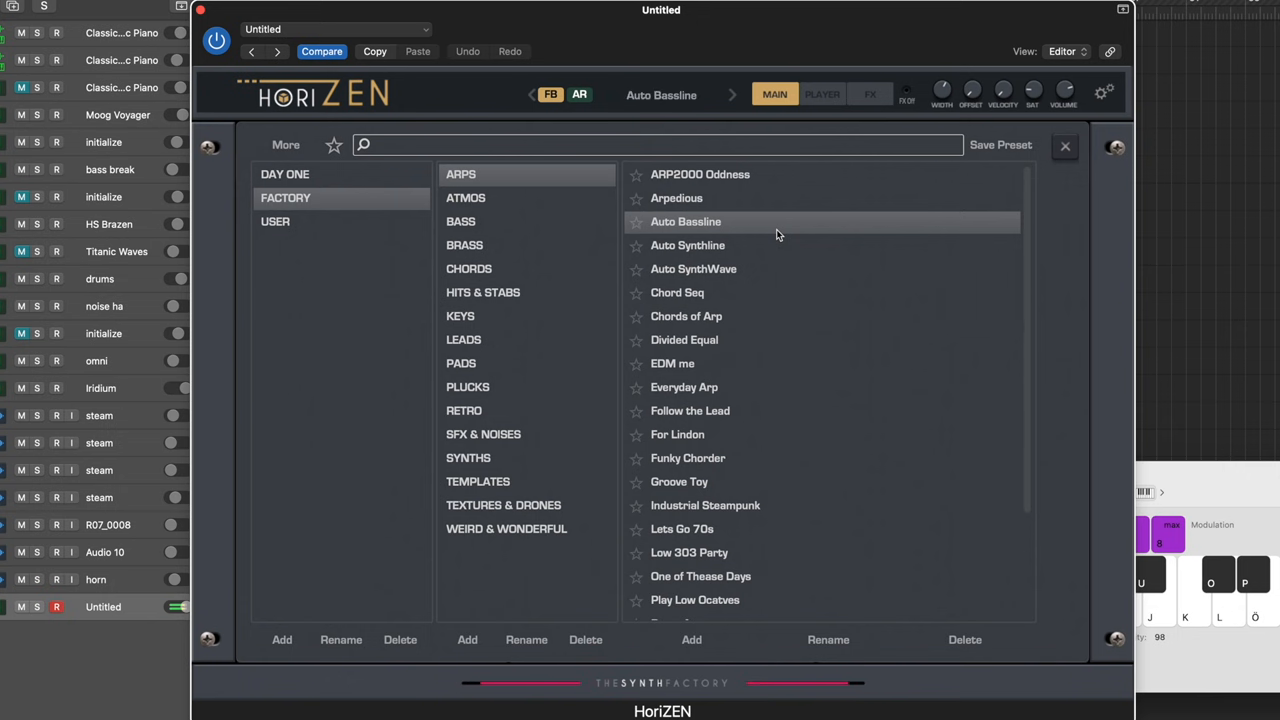
{"action": "left_click", "coordinate": [693, 268]}
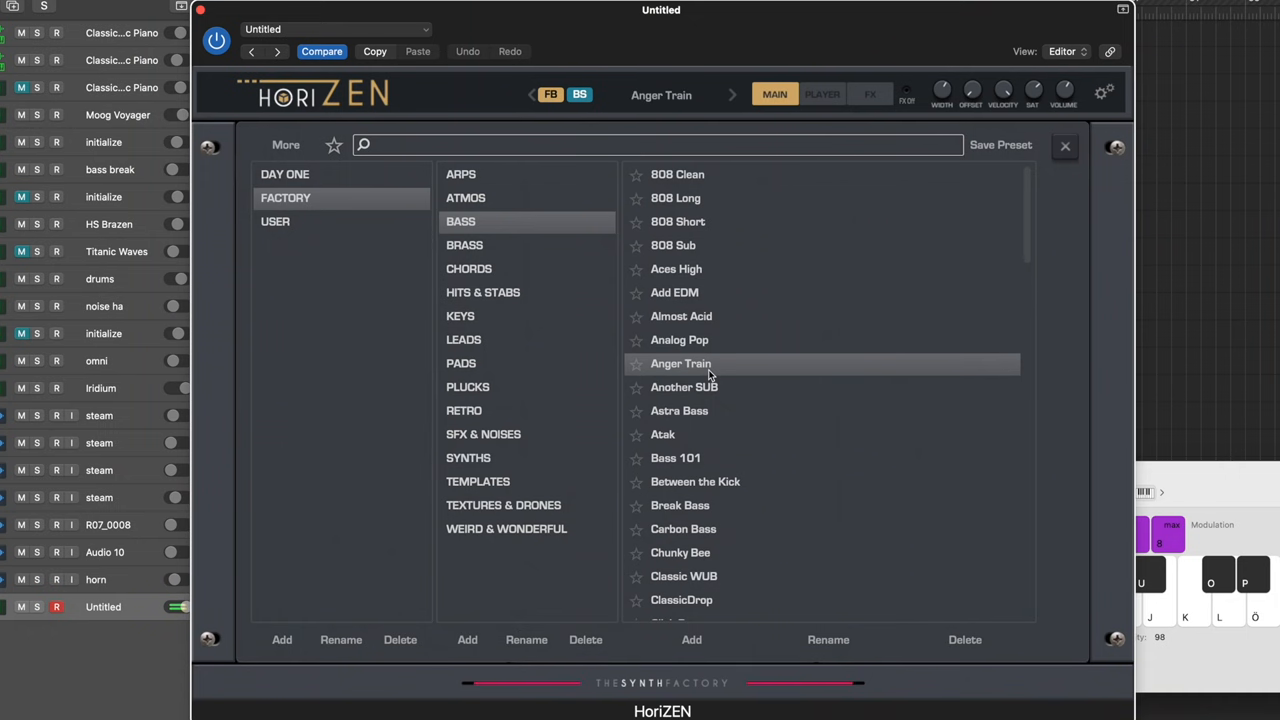
{"action": "mouse_move", "coordinate": [710, 400]}
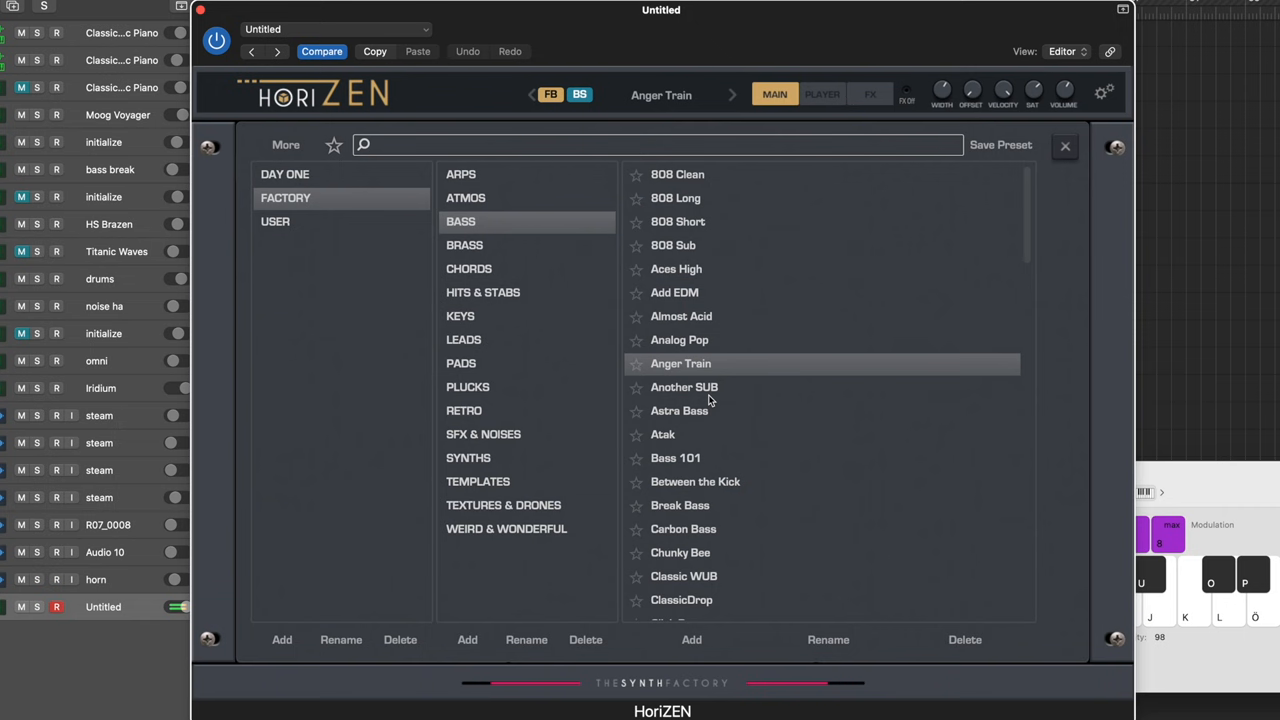
{"action": "left_click", "coordinate": [675, 458]}
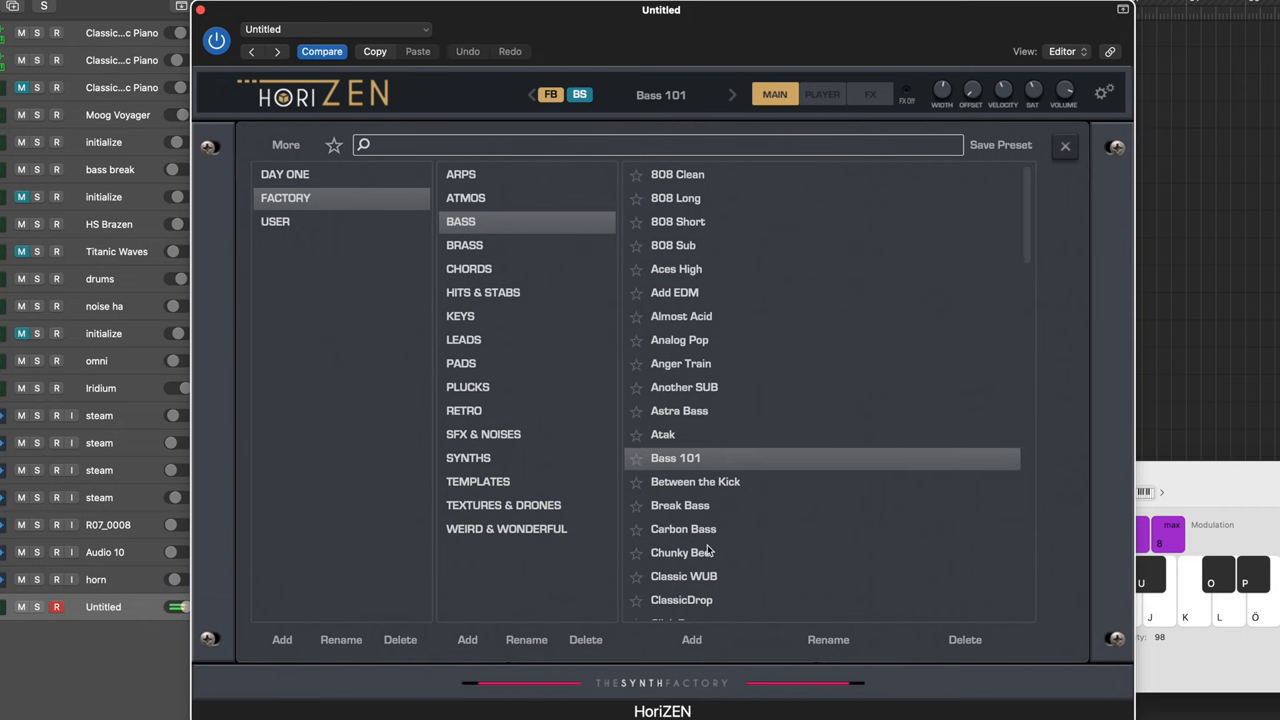
{"action": "mouse_move", "coordinate": [708, 558]}
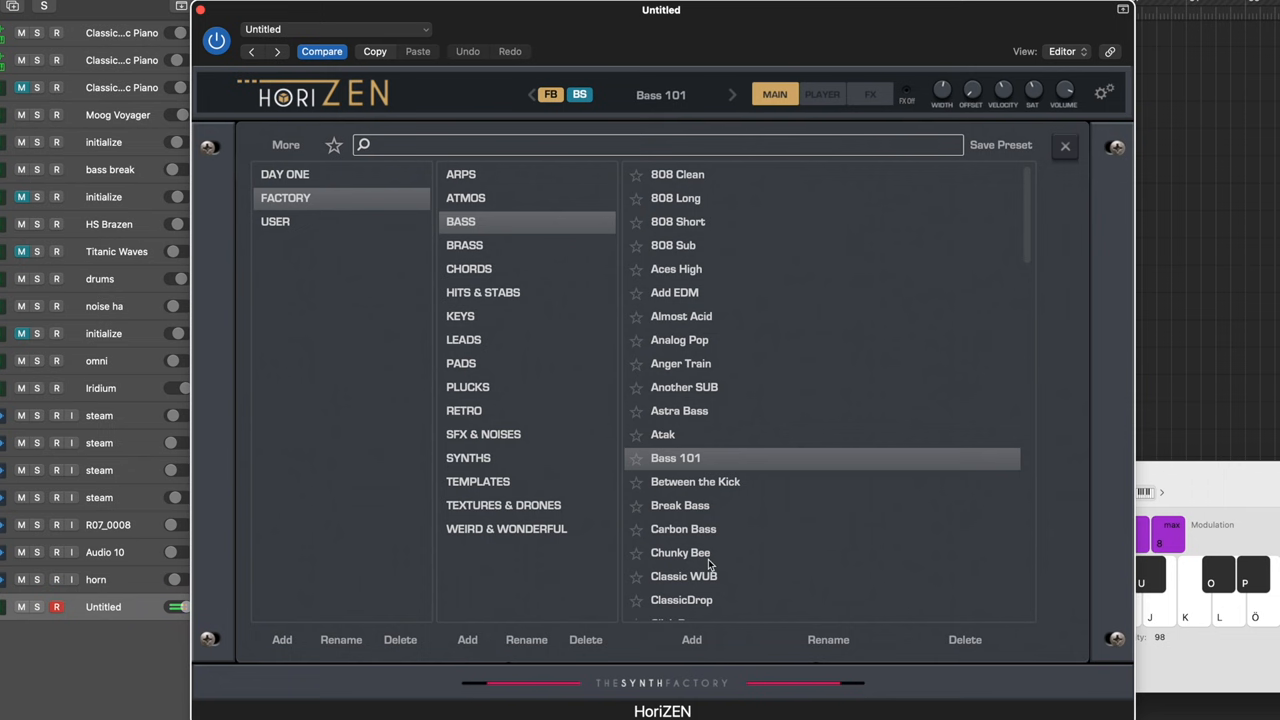
{"action": "left_click", "coordinate": [680, 552]}
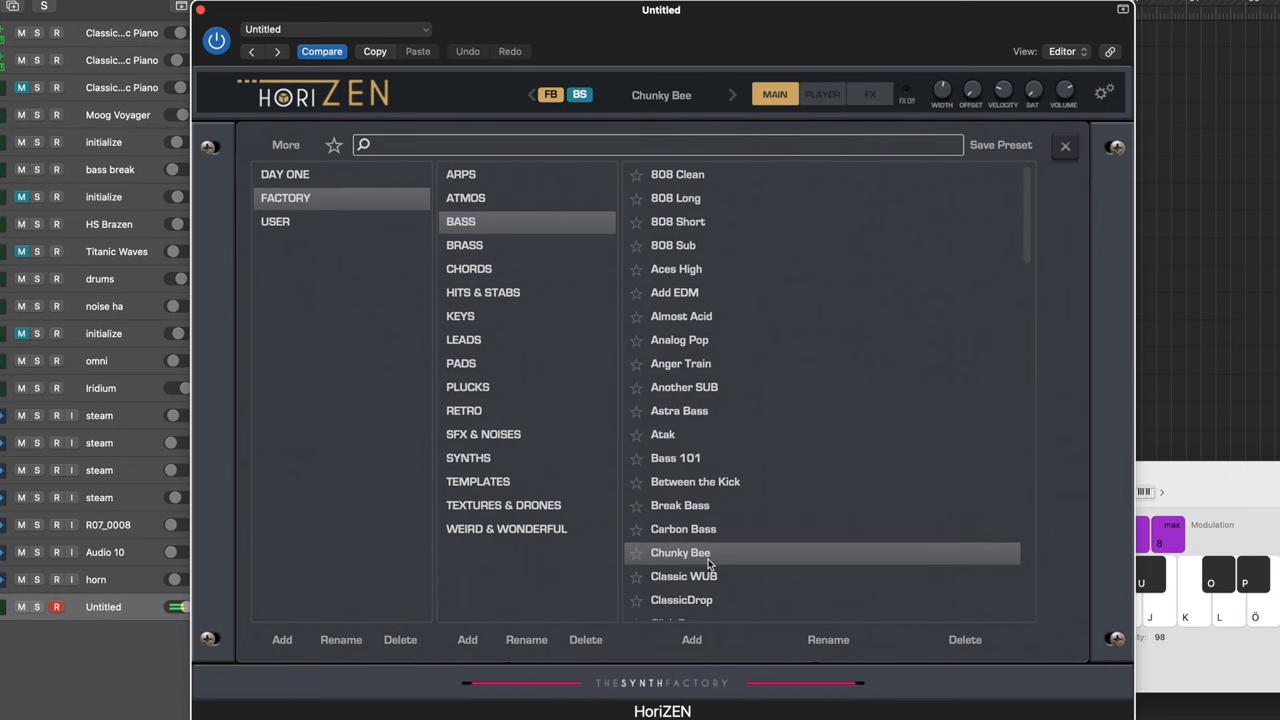
{"action": "mouse_move", "coordinate": [658, 524]}
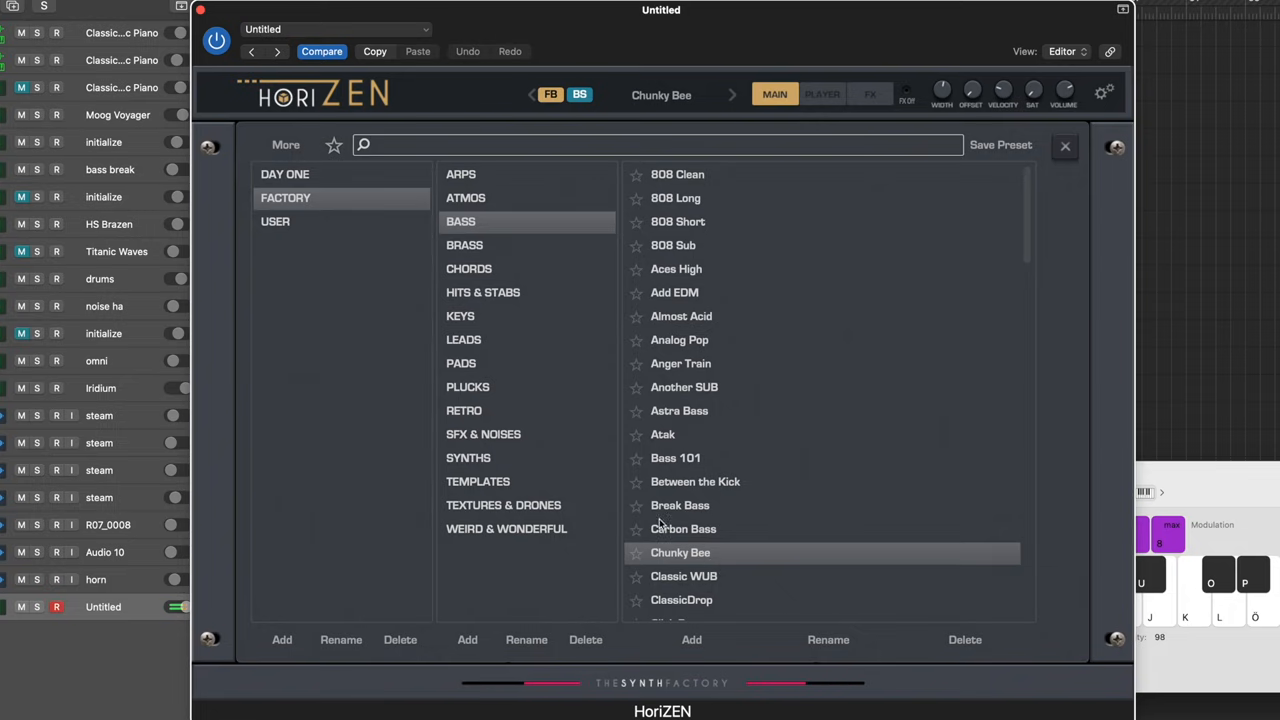
{"action": "left_click", "coordinate": [467, 386]}
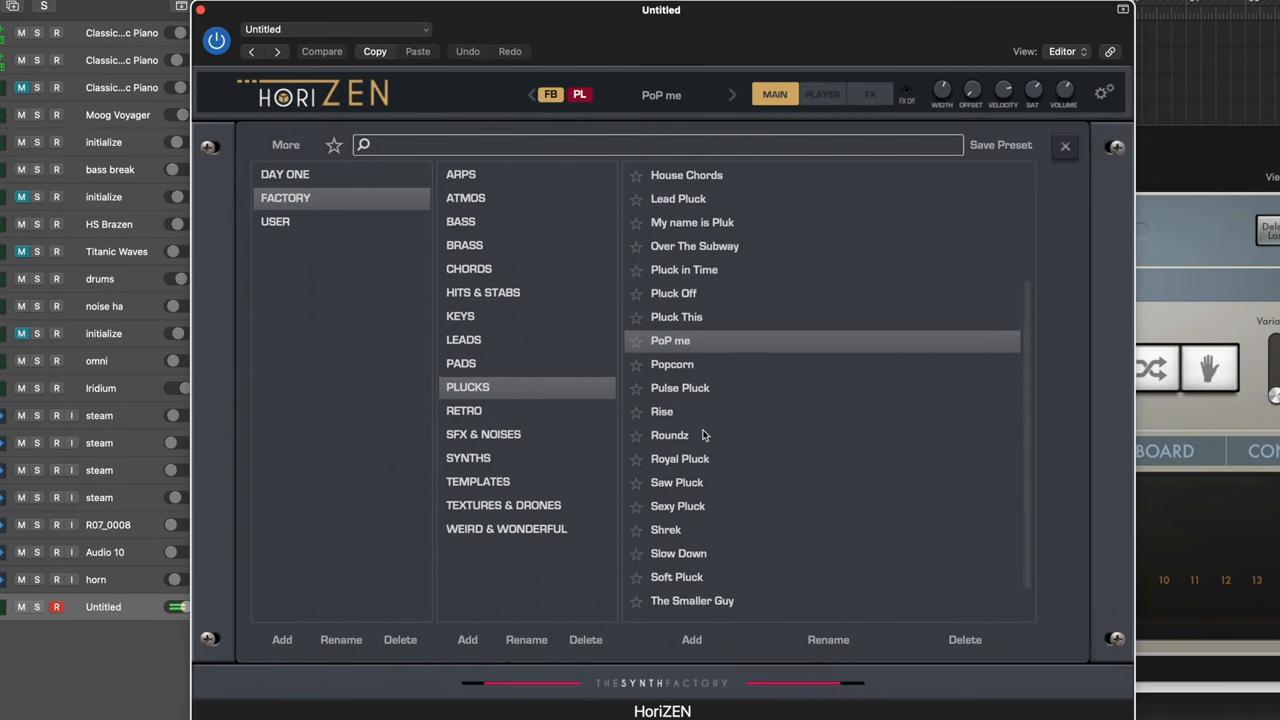
Audition the Roundz, Royal Pluck and Saw Pluck presets from HoriZEN's Plucks category
{"action": "left_click", "coordinate": [680, 459]}
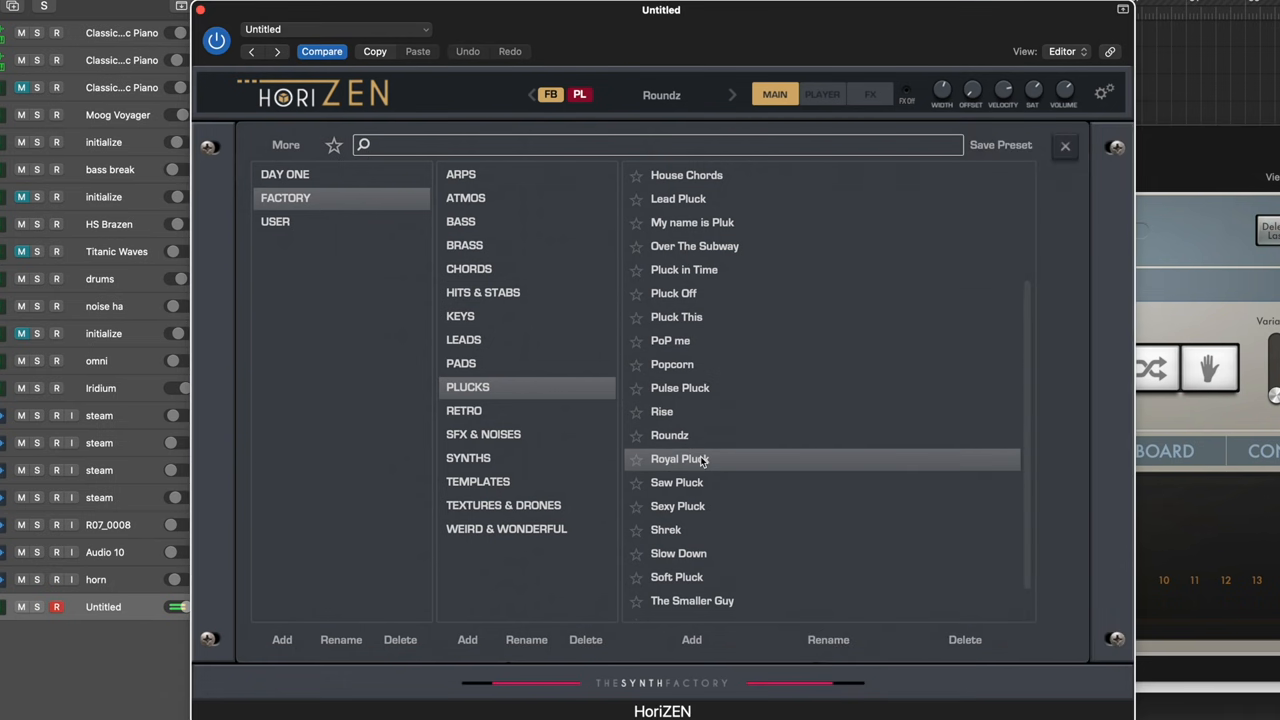
{"action": "left_click", "coordinate": [680, 458]}
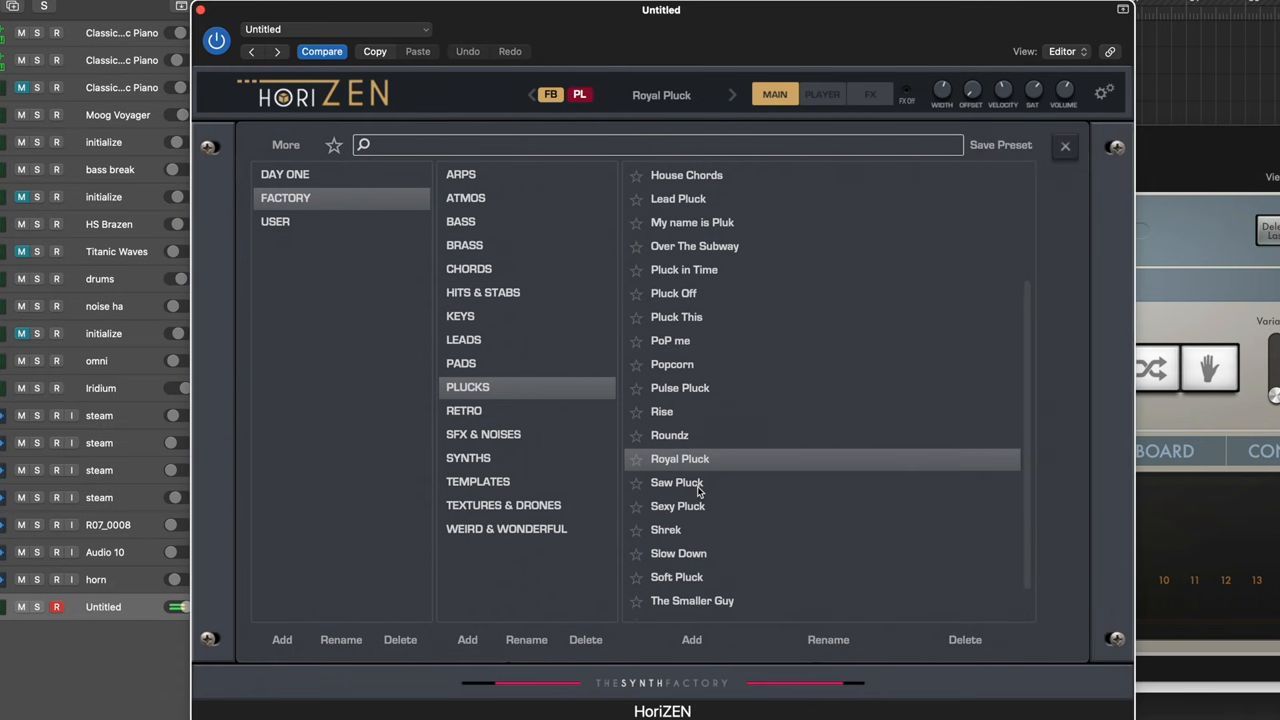
{"action": "left_click", "coordinate": [677, 506]}
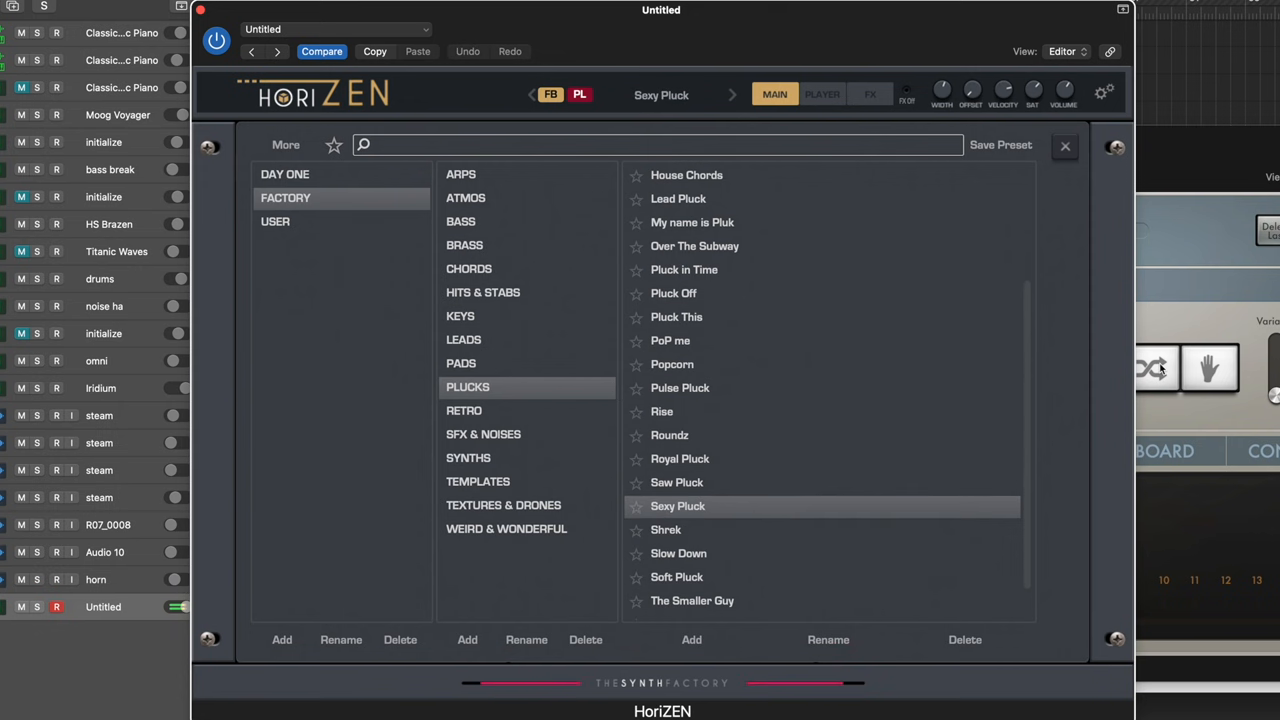
{"action": "mouse_move", "coordinate": [703, 381]}
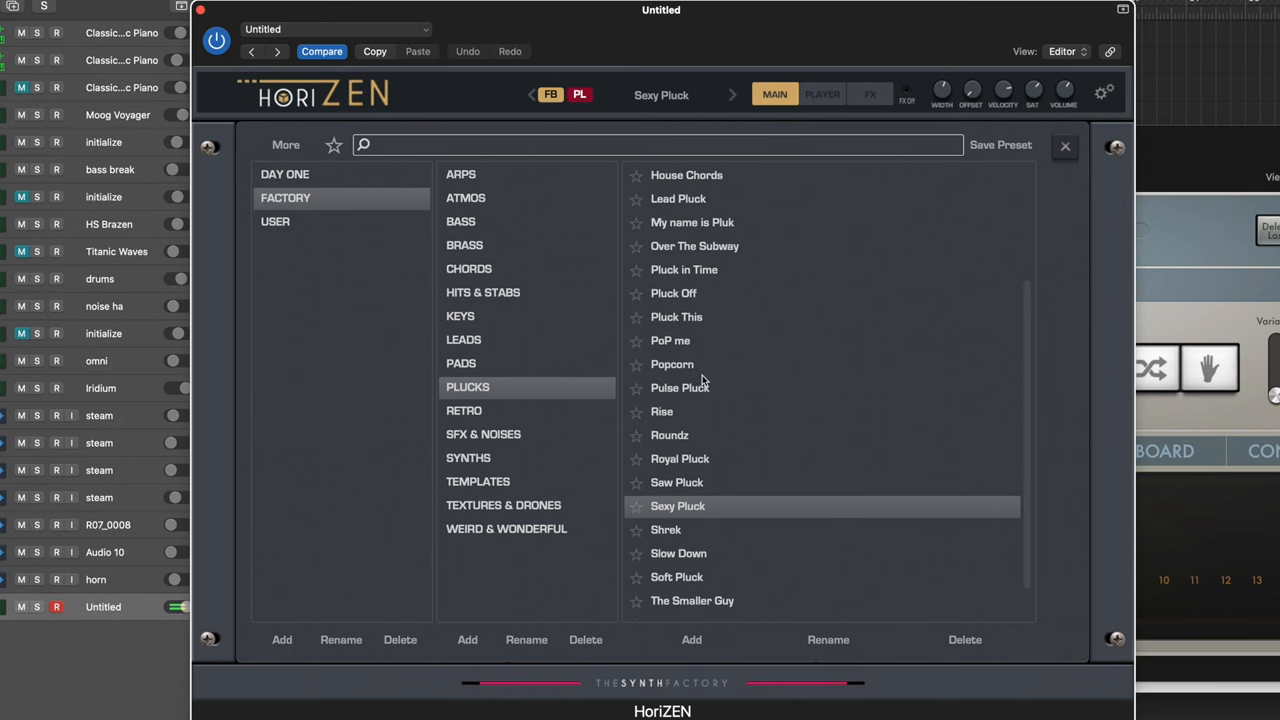
Close HoriZEN's preset browser to view Sexy Pluck's MAIN page
{"action": "left_click", "coordinate": [1064, 146]}
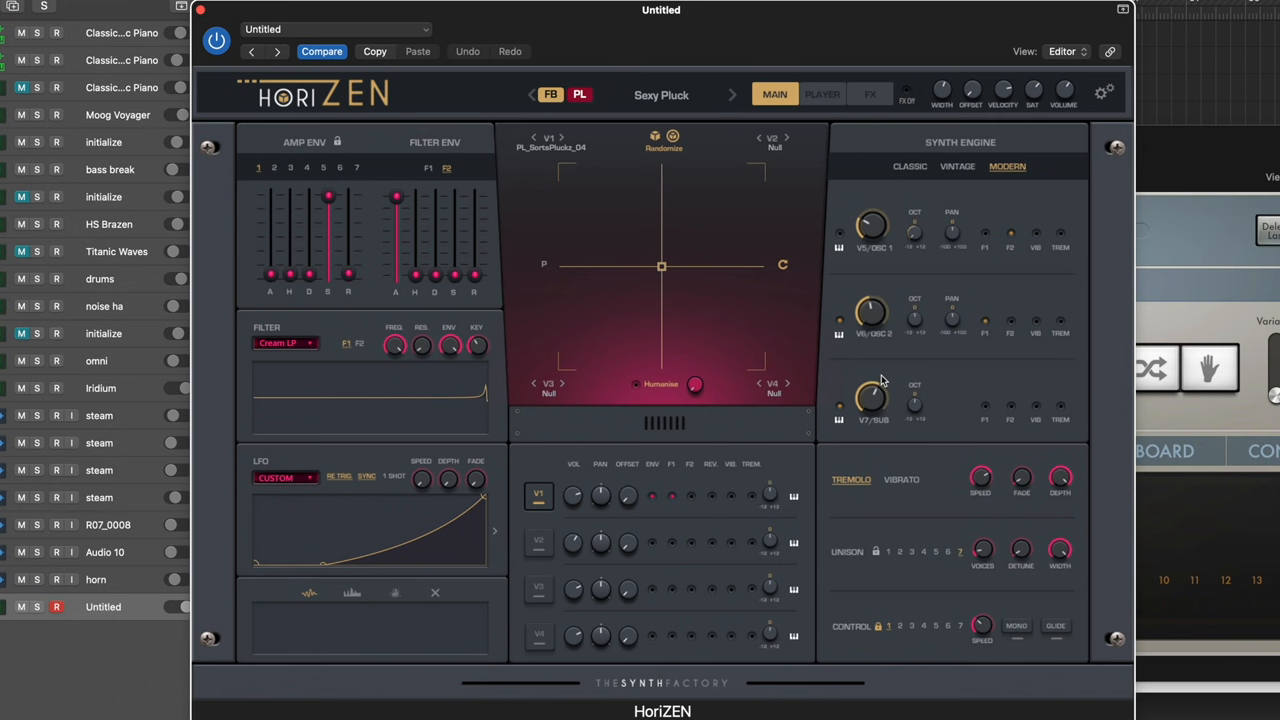
{"action": "mouse_move", "coordinate": [310, 178]}
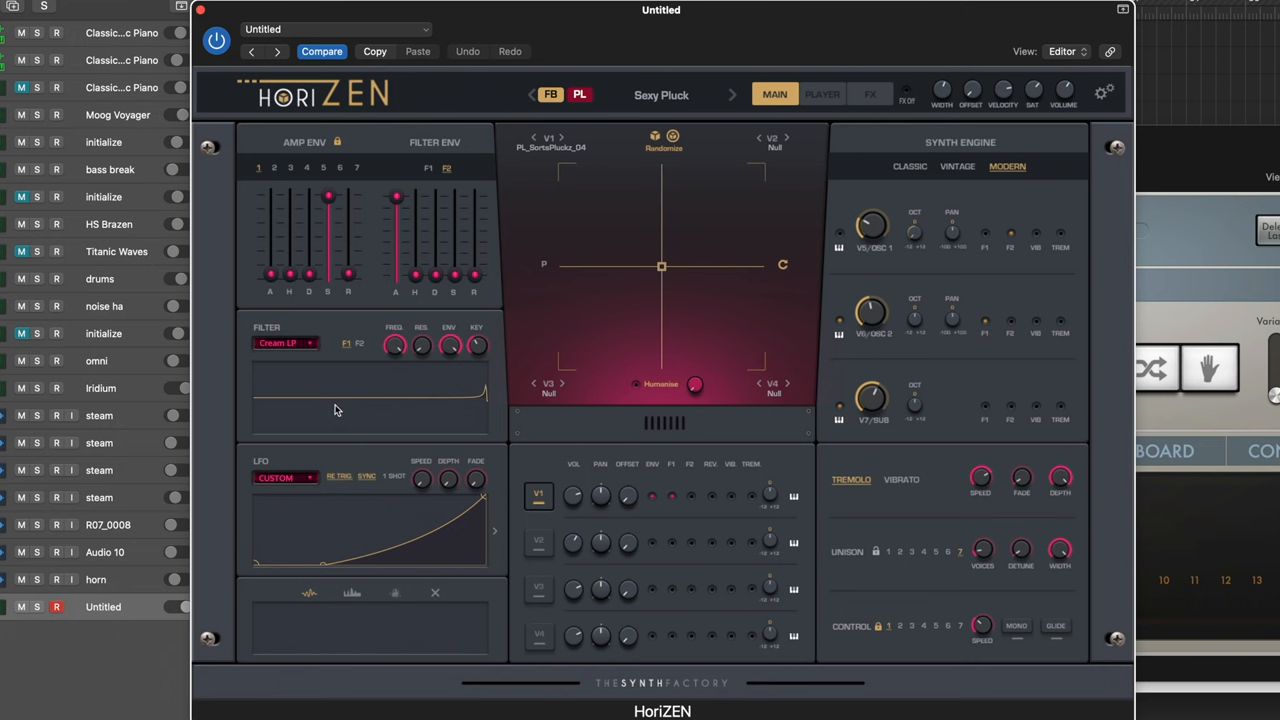
{"action": "mouse_move", "coordinate": [350, 369]}
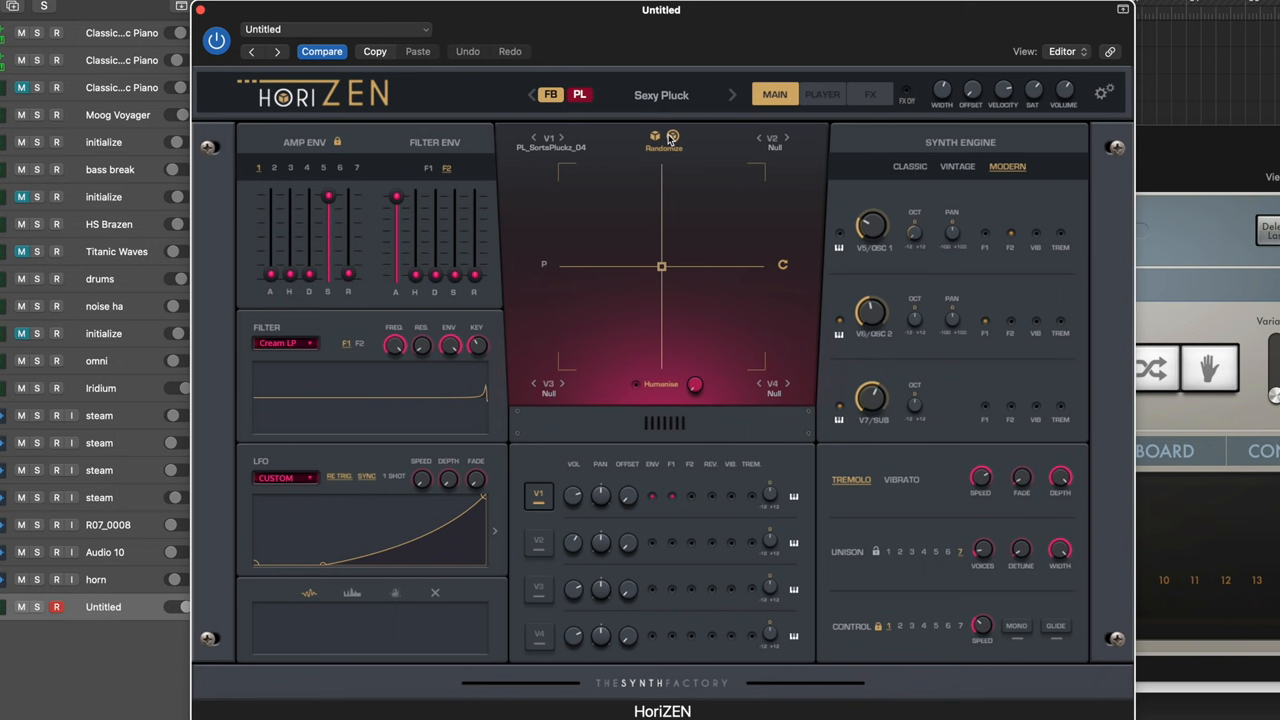
{"action": "mouse_move", "coordinate": [583, 302]}
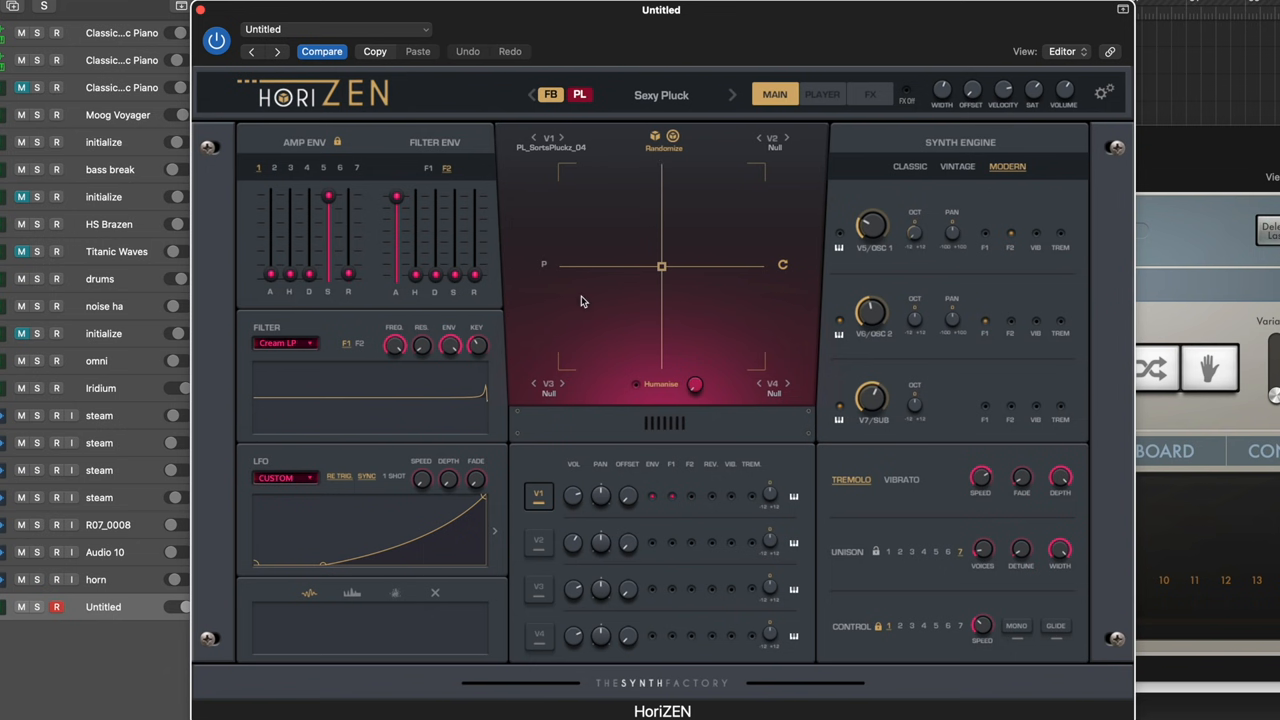
{"action": "mouse_move", "coordinate": [555, 222]}
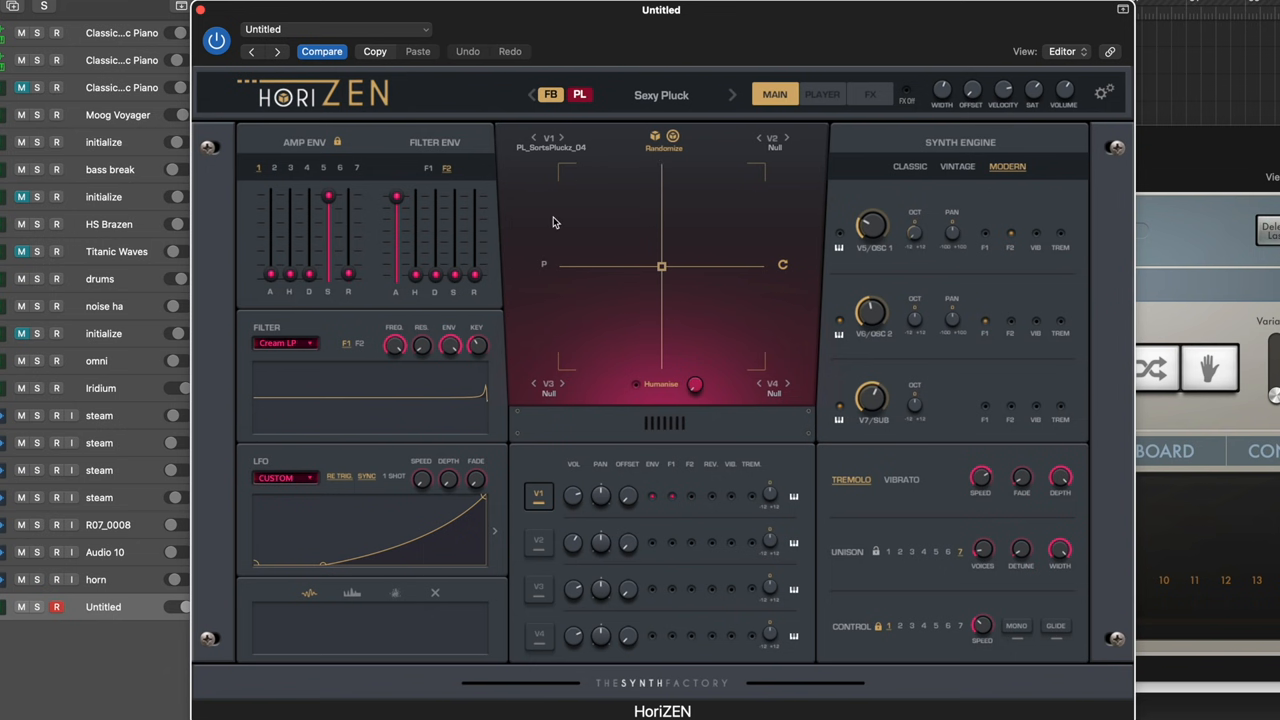
{"action": "mouse_move", "coordinate": [598, 151]}
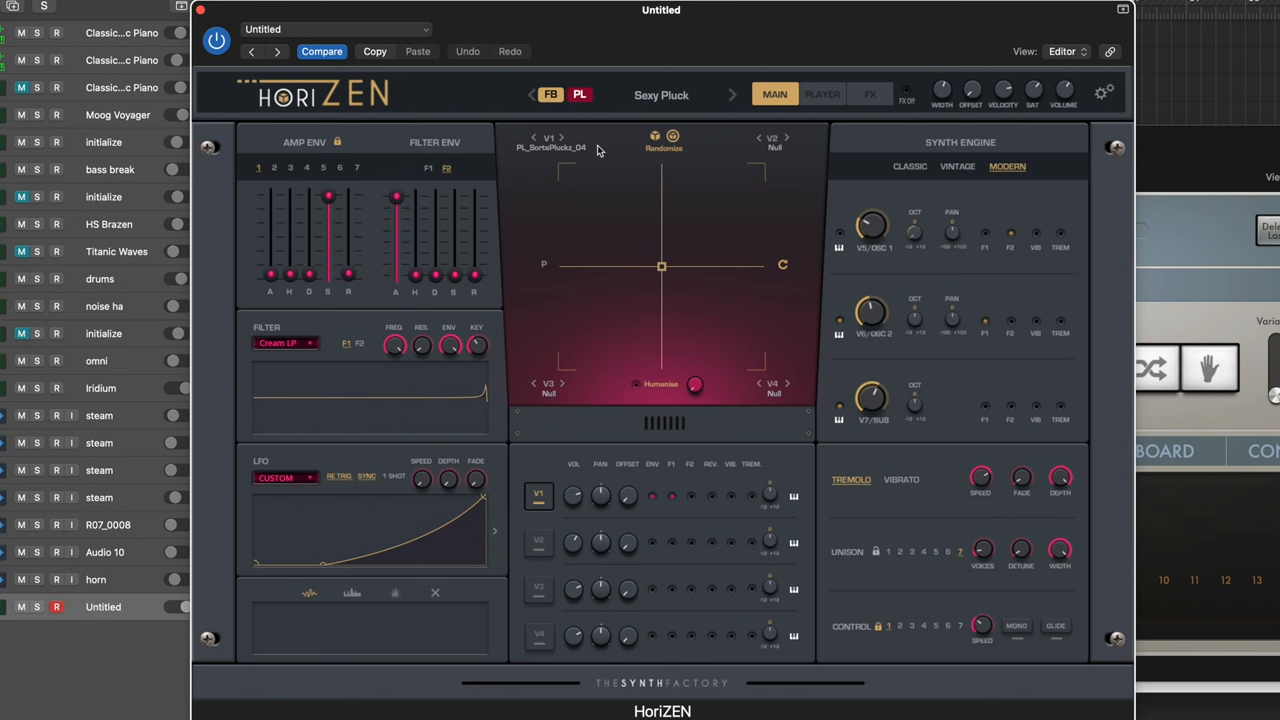
{"action": "mouse_move", "coordinate": [780, 402]}
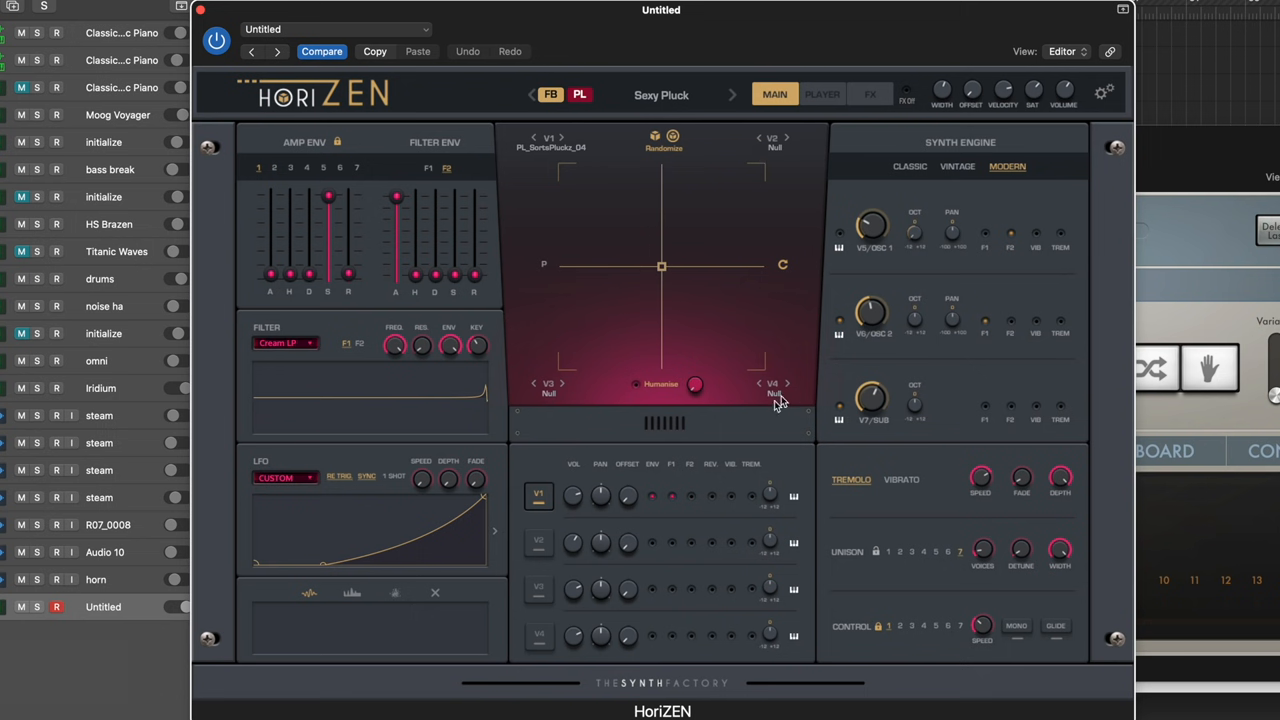
{"action": "mouse_move", "coordinate": [560, 393]}
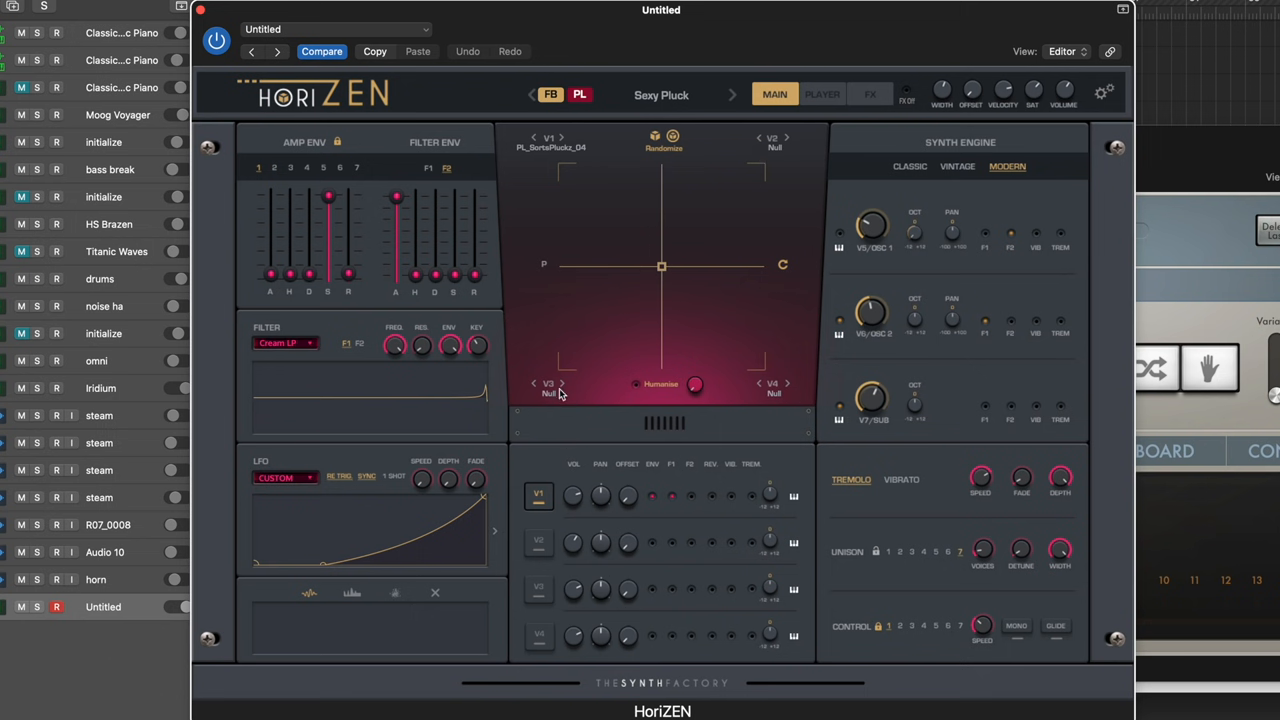
{"action": "mouse_move", "coordinate": [657, 159]}
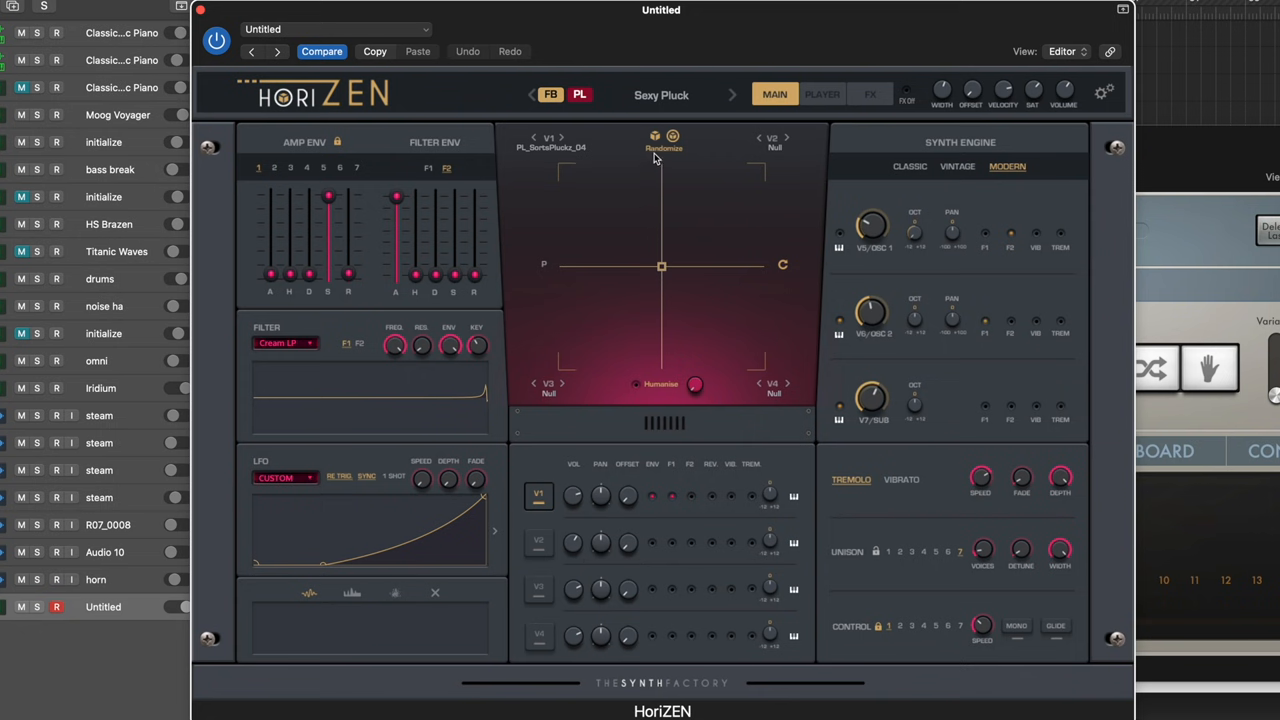
Randomize the four sample layers twice and shift the XY blend toward centre
{"action": "left_click", "coordinate": [664, 137]}
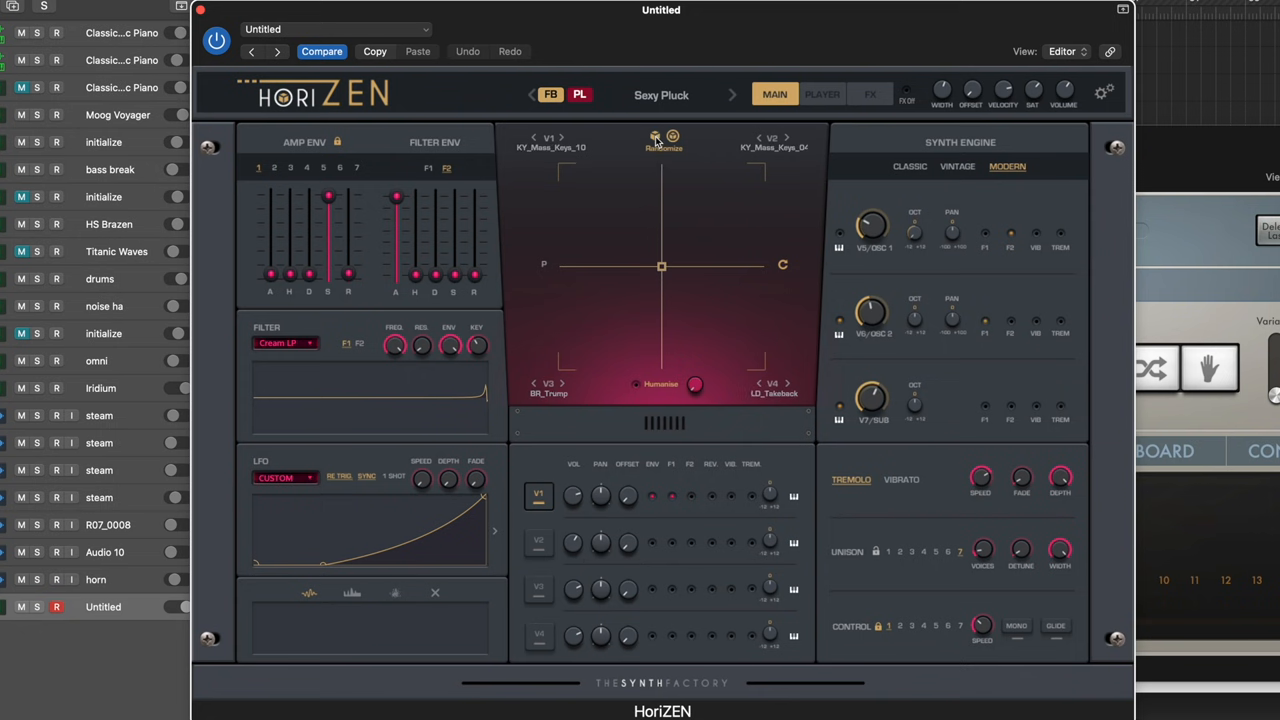
{"action": "left_click", "coordinate": [663, 138]}
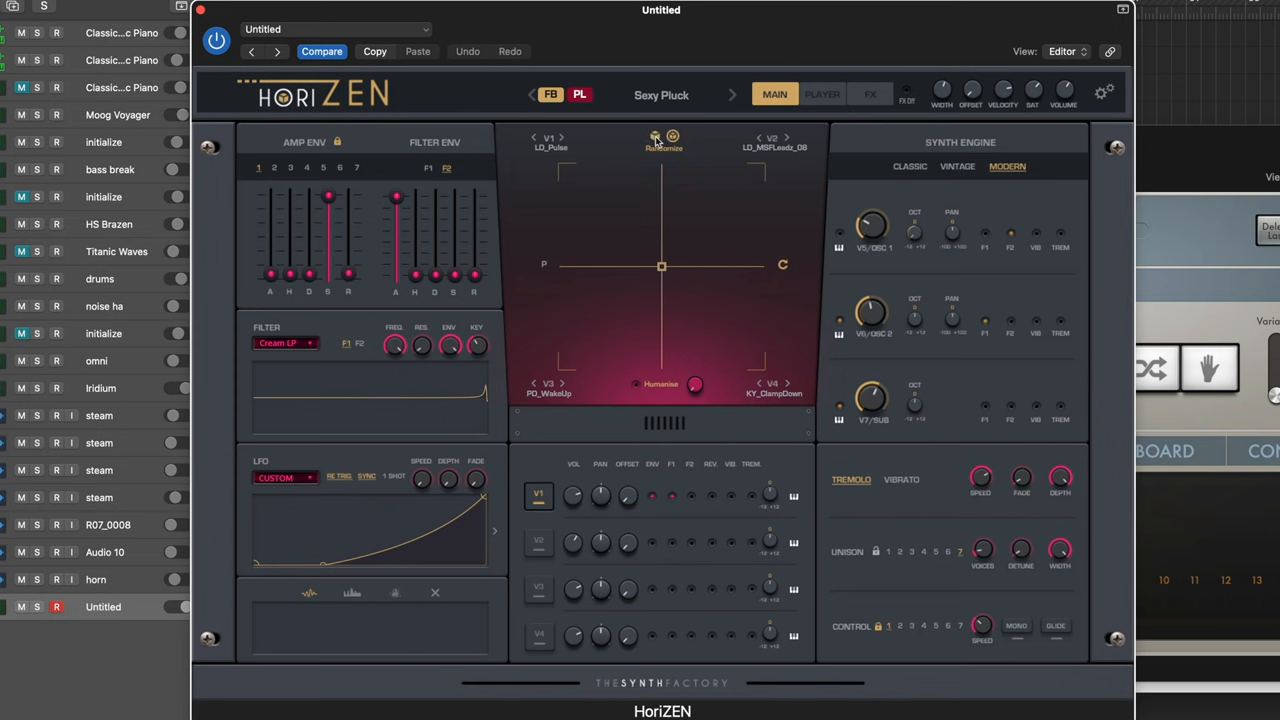
{"action": "left_click", "coordinate": [538, 541]}
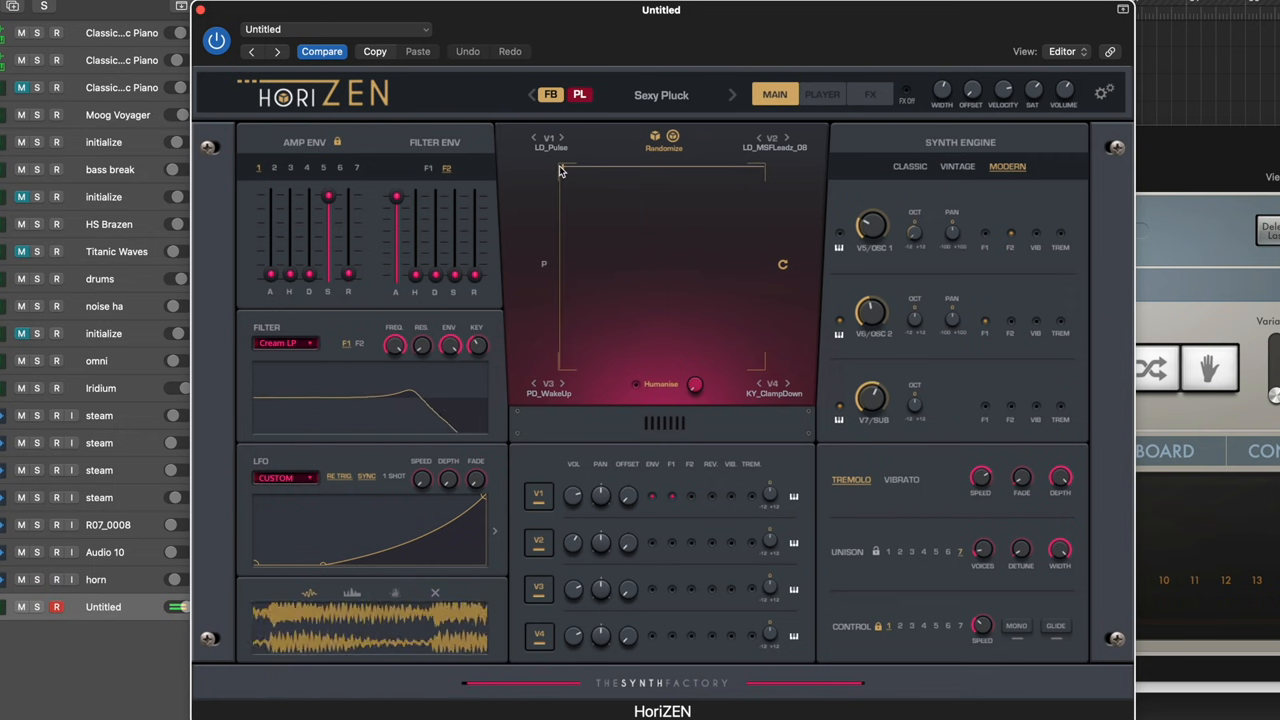
{"action": "left_click_drag", "start_coordinate": [560, 170], "coordinate": [760, 265]}
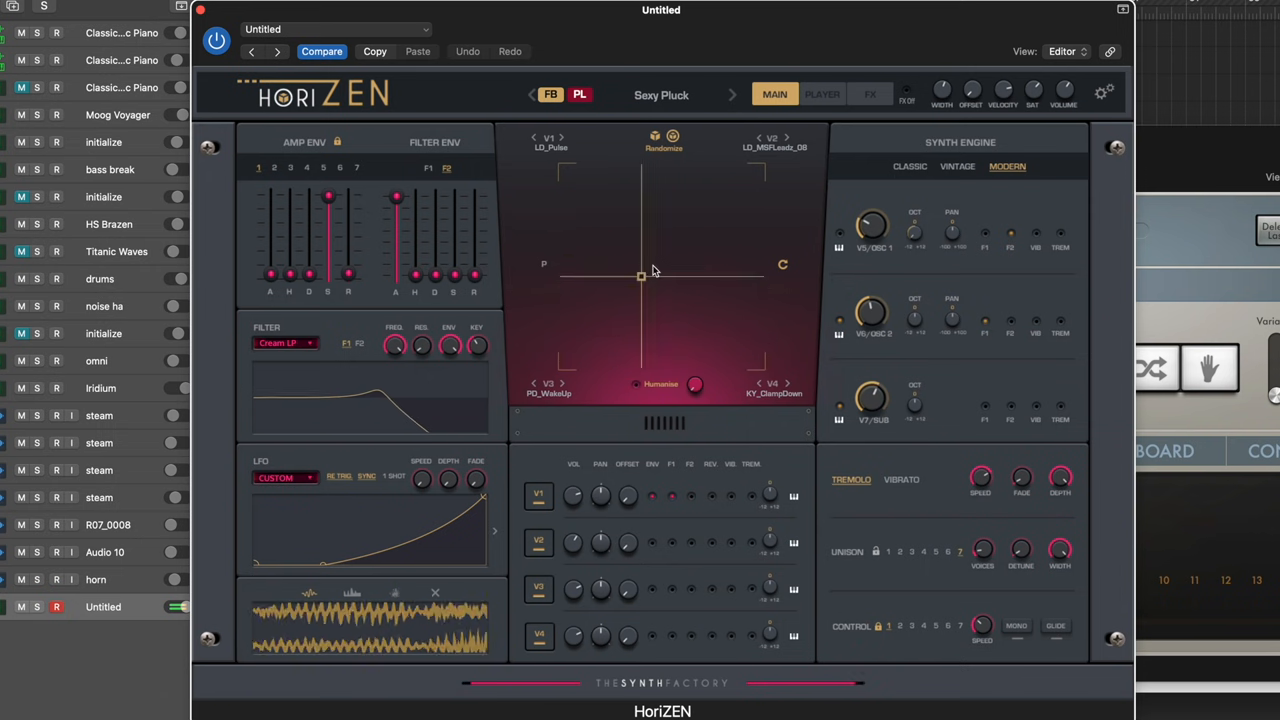
{"action": "left_click_drag", "start_coordinate": [640, 277], "coordinate": [675, 250]}
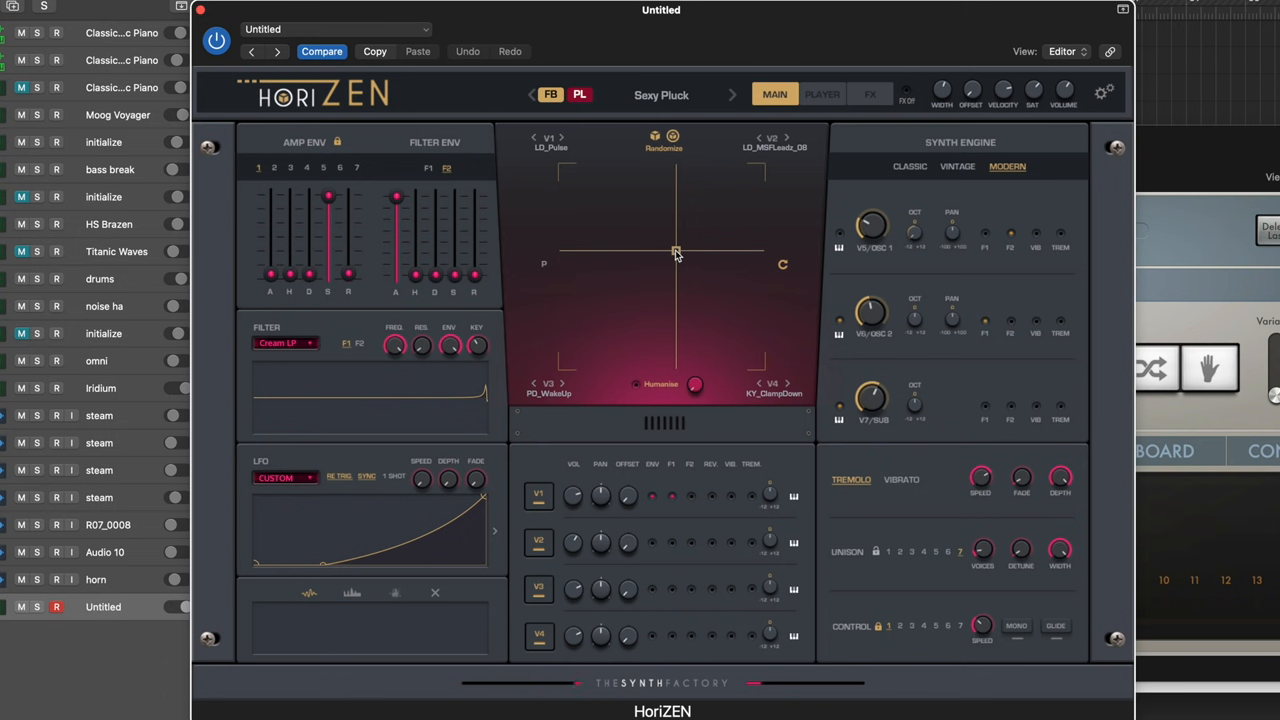
Randomize again and drag the XY blend toward PD_Swirling near the V3 corner
{"action": "left_click", "coordinate": [664, 141]}
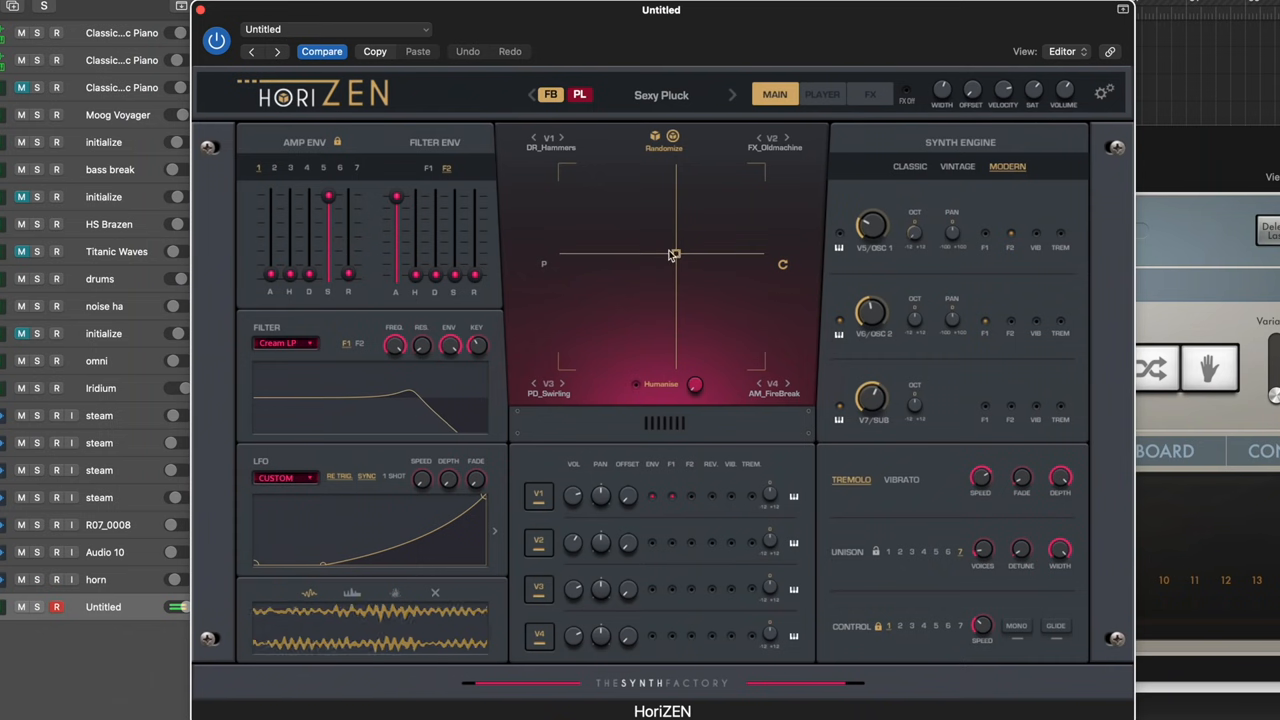
{"action": "left_click_drag", "start_coordinate": [673, 253], "coordinate": [708, 348]}
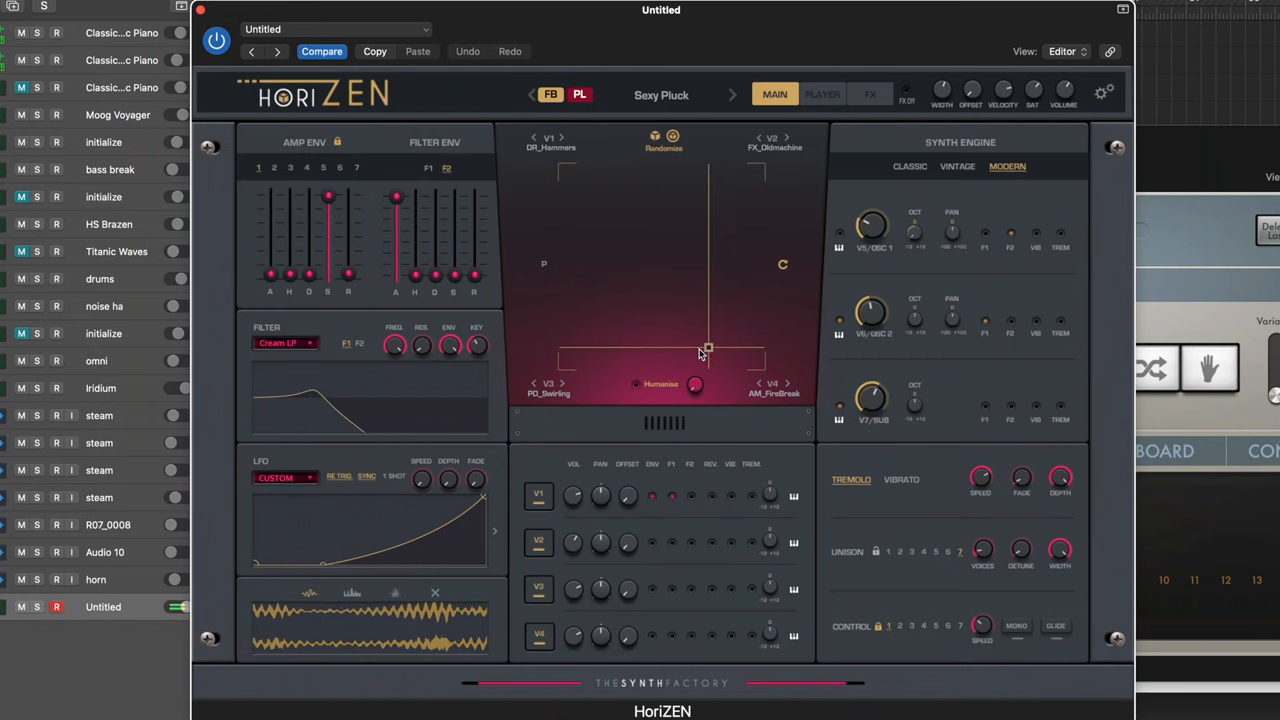
{"action": "left_click_drag", "start_coordinate": [708, 347], "coordinate": [670, 263]}
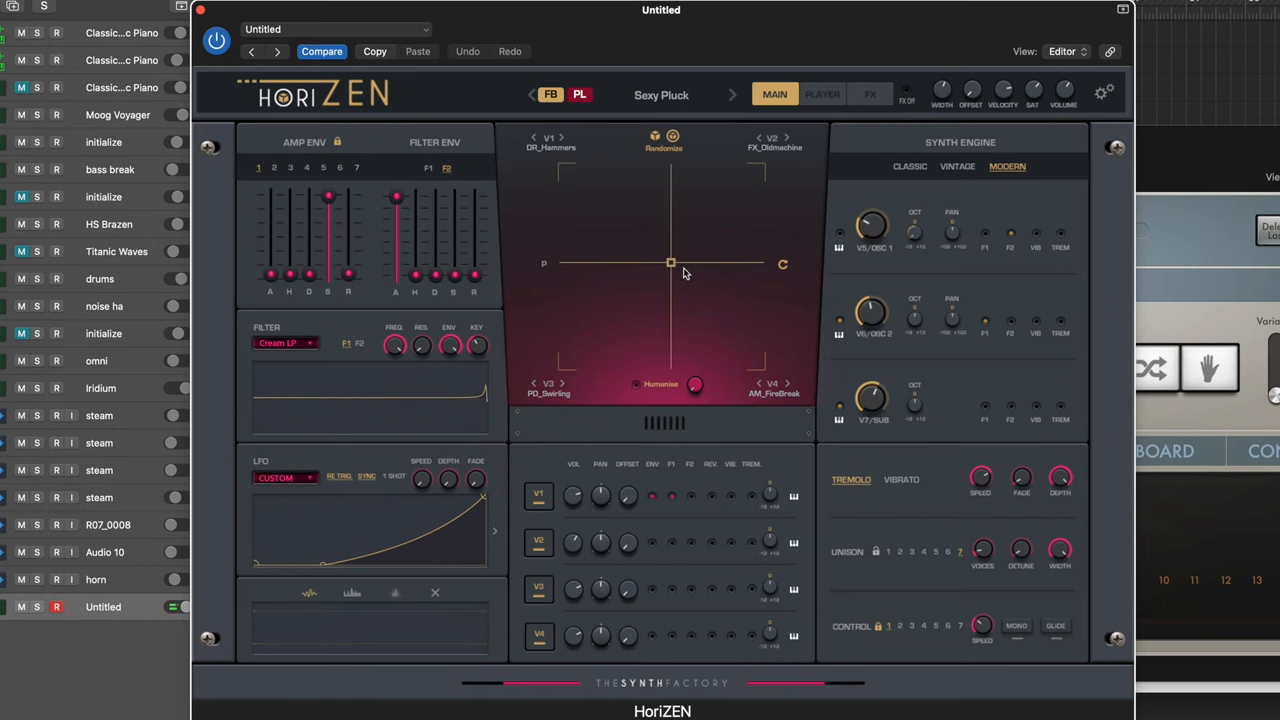
{"action": "left_click_drag", "start_coordinate": [671, 263], "coordinate": [637, 288]}
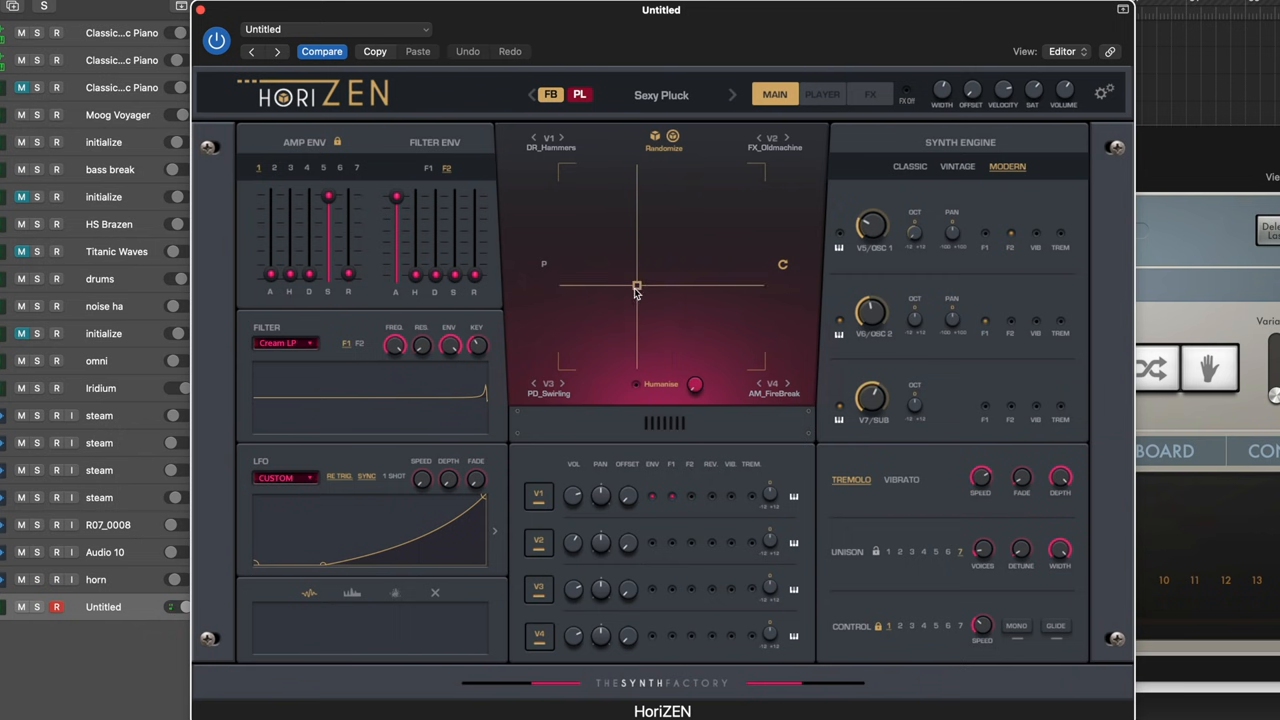
{"action": "left_click_drag", "start_coordinate": [637, 287], "coordinate": [594, 340]}
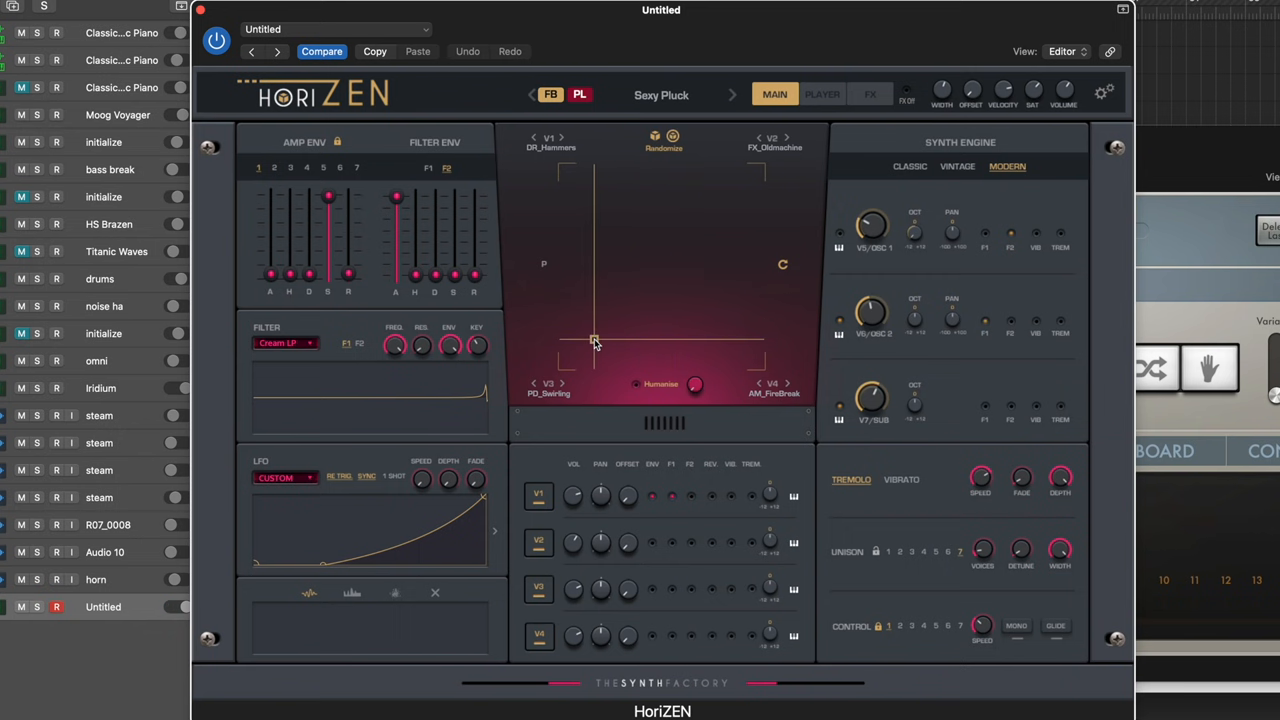
Review the PLAYER gate and FX pages, then return to MAIN showing Goose & Duck
{"action": "left_click", "coordinate": [822, 94]}
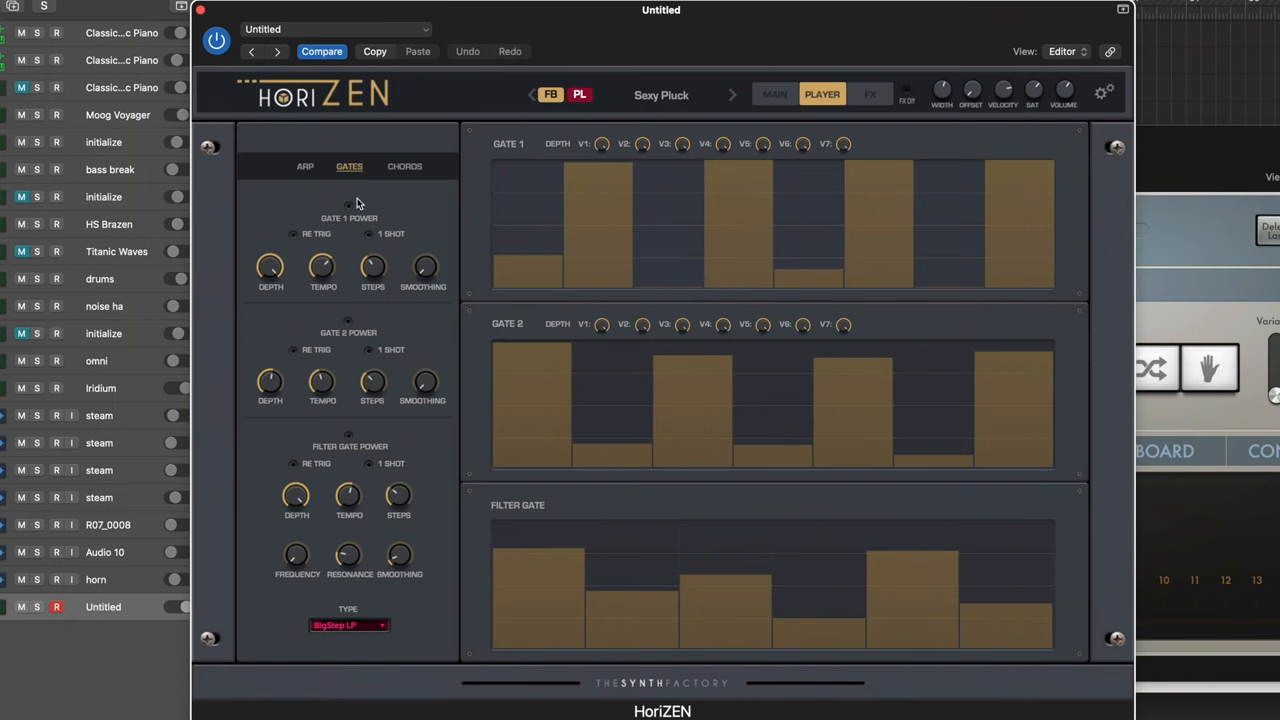
{"action": "mouse_move", "coordinate": [434, 180]}
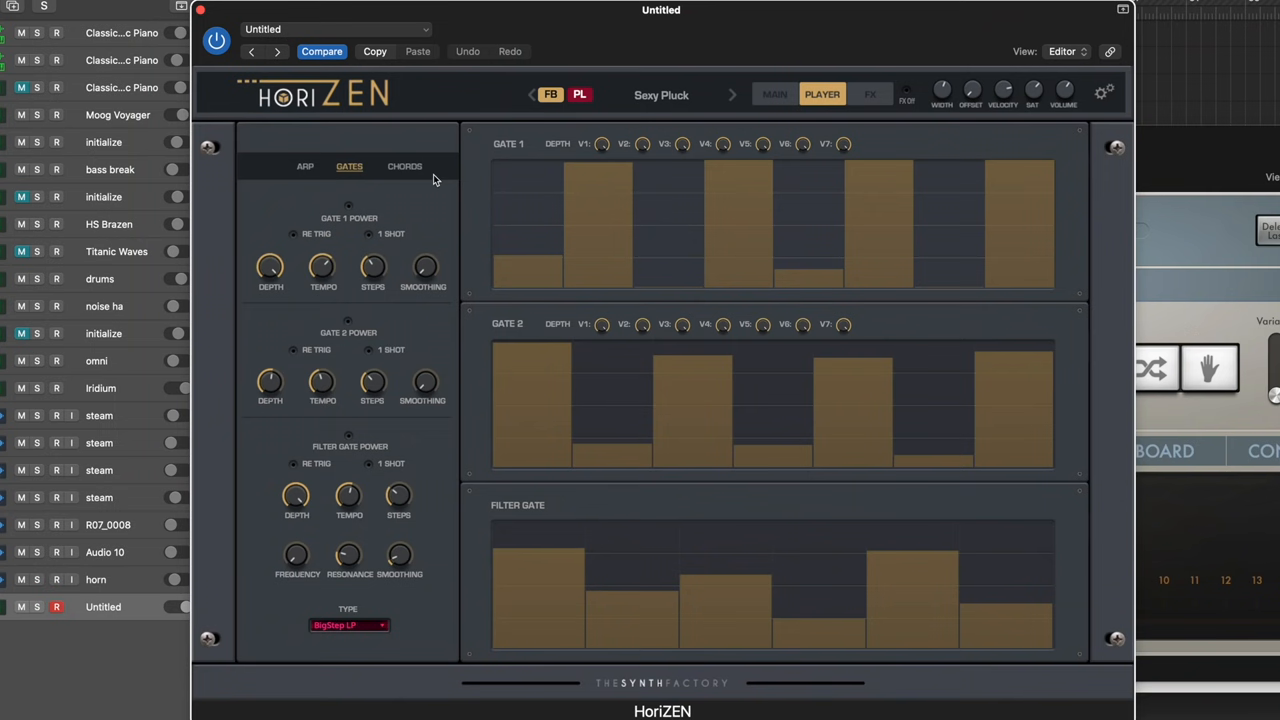
{"action": "left_click", "coordinate": [869, 94]}
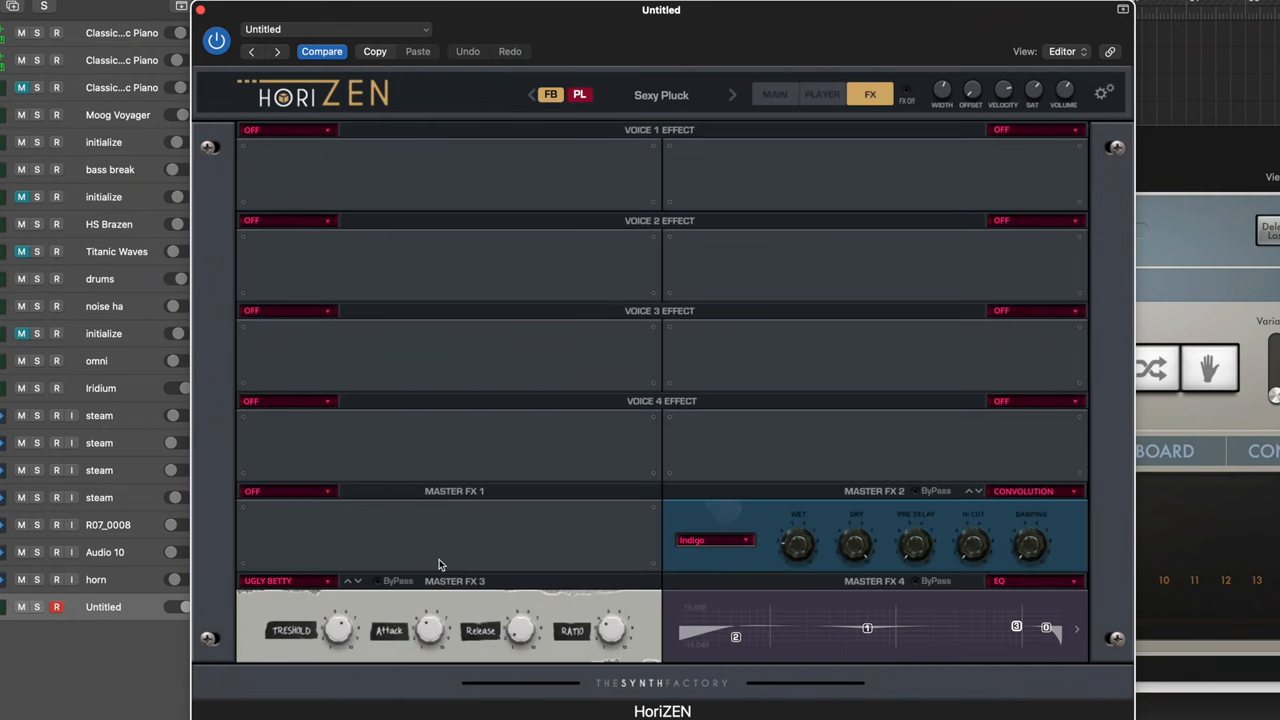
{"action": "mouse_move", "coordinate": [462, 481]}
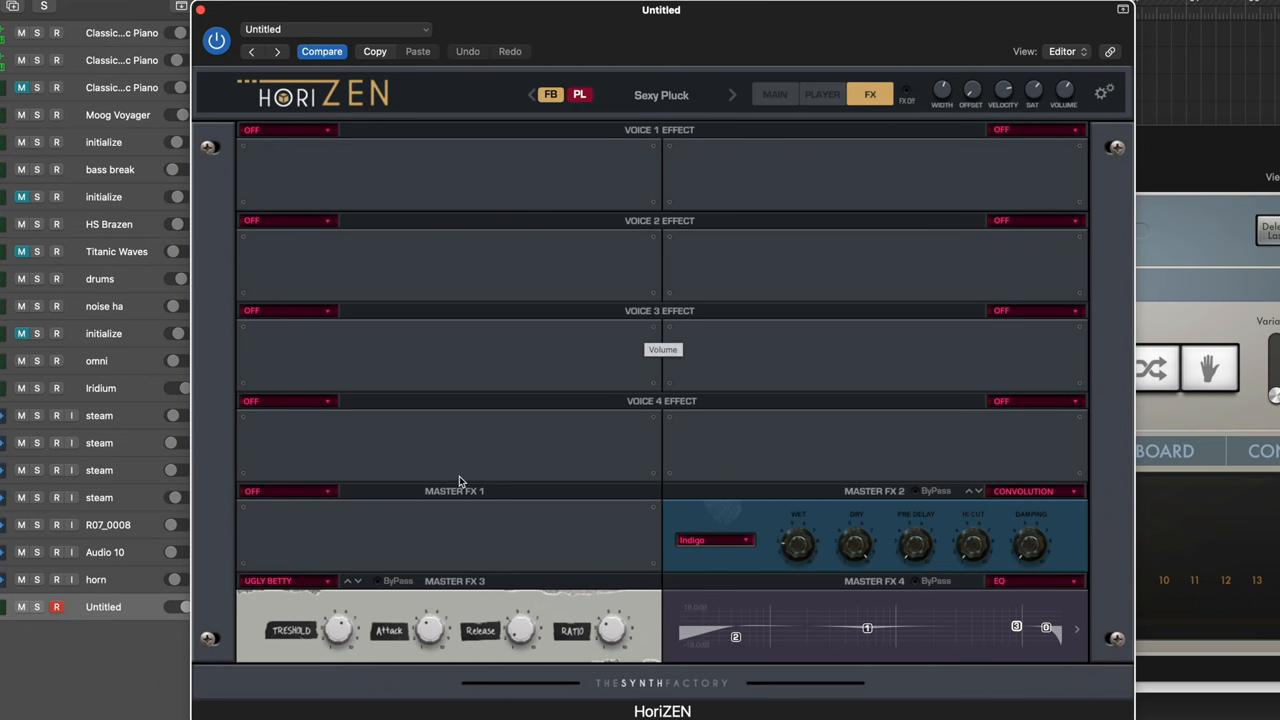
{"action": "left_click", "coordinate": [774, 94]}
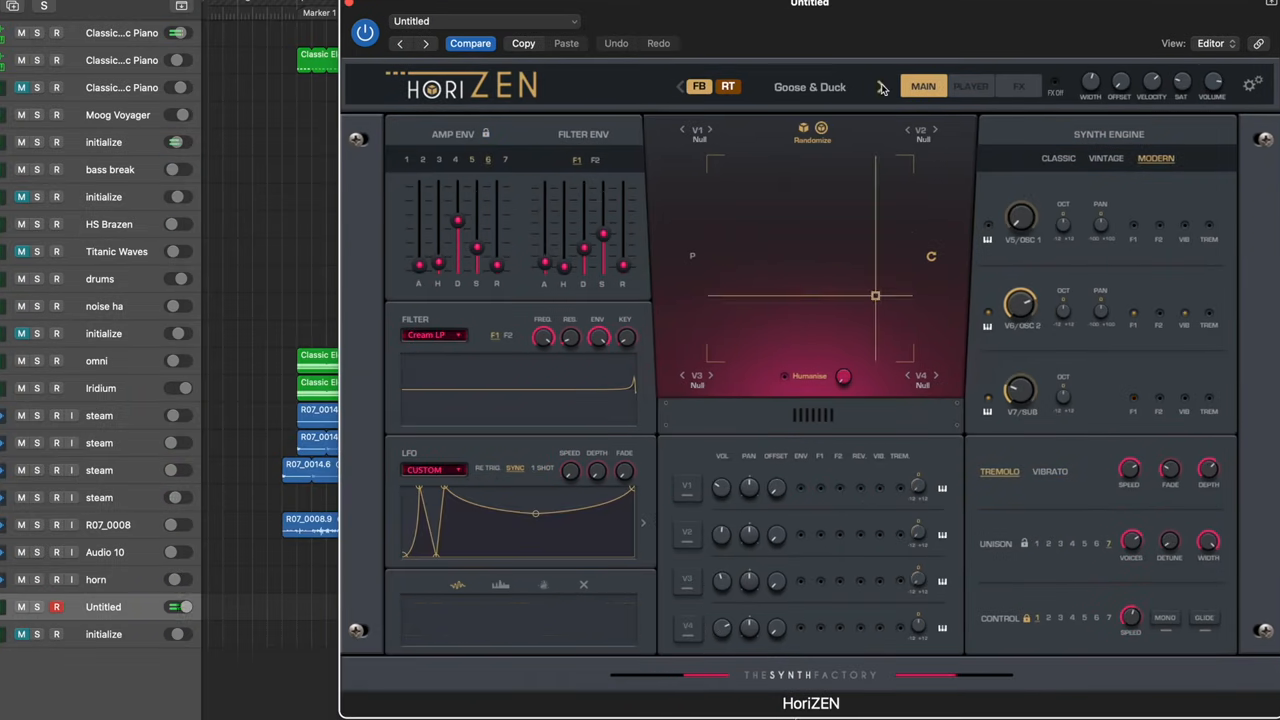
Step to the Hidden Trumpets preset and push the XY blend to the PD_AnalogWorld corner
{"action": "left_click", "coordinate": [880, 86]}
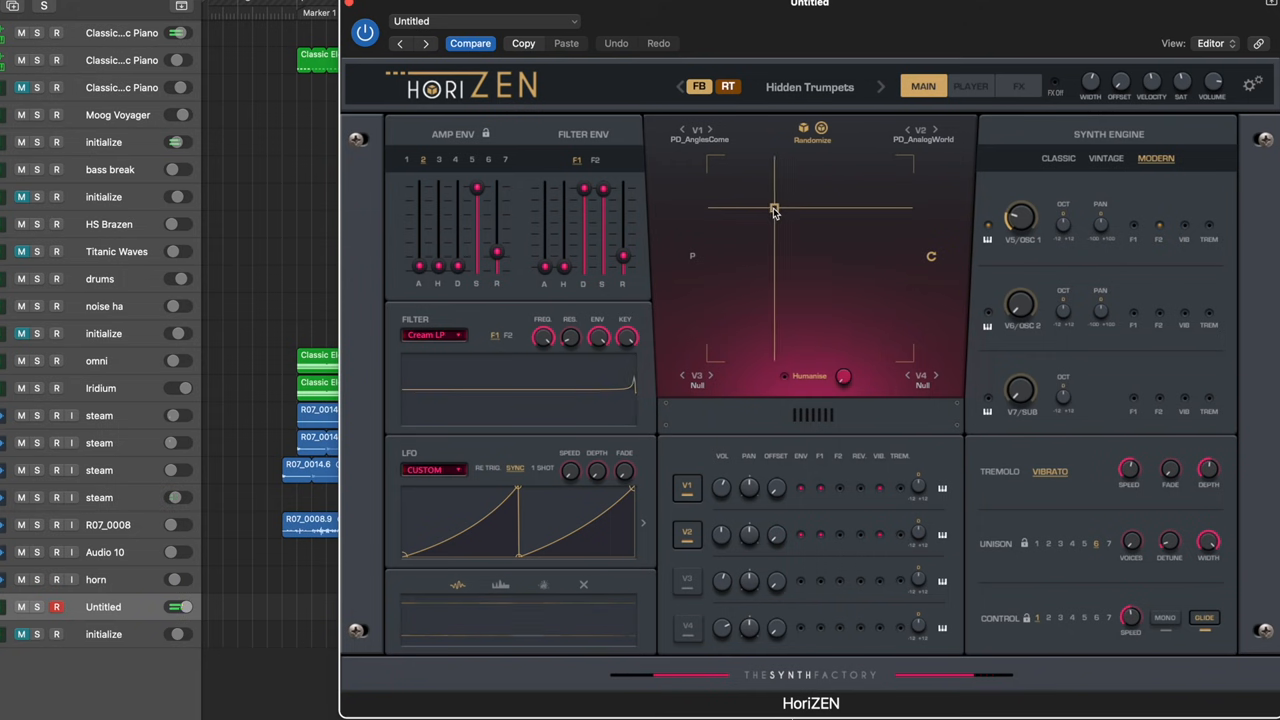
{"action": "left_click_drag", "start_coordinate": [775, 210], "coordinate": [769, 231]}
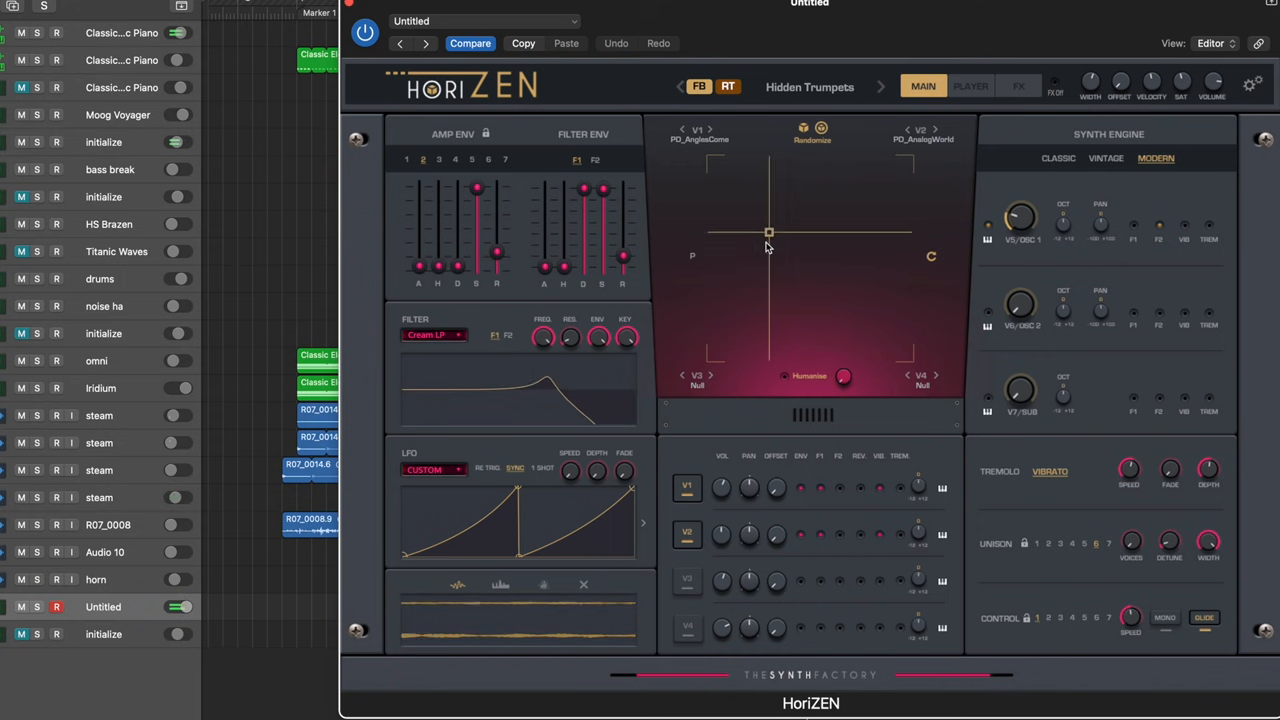
{"action": "left_click_drag", "start_coordinate": [769, 232], "coordinate": [769, 297]}
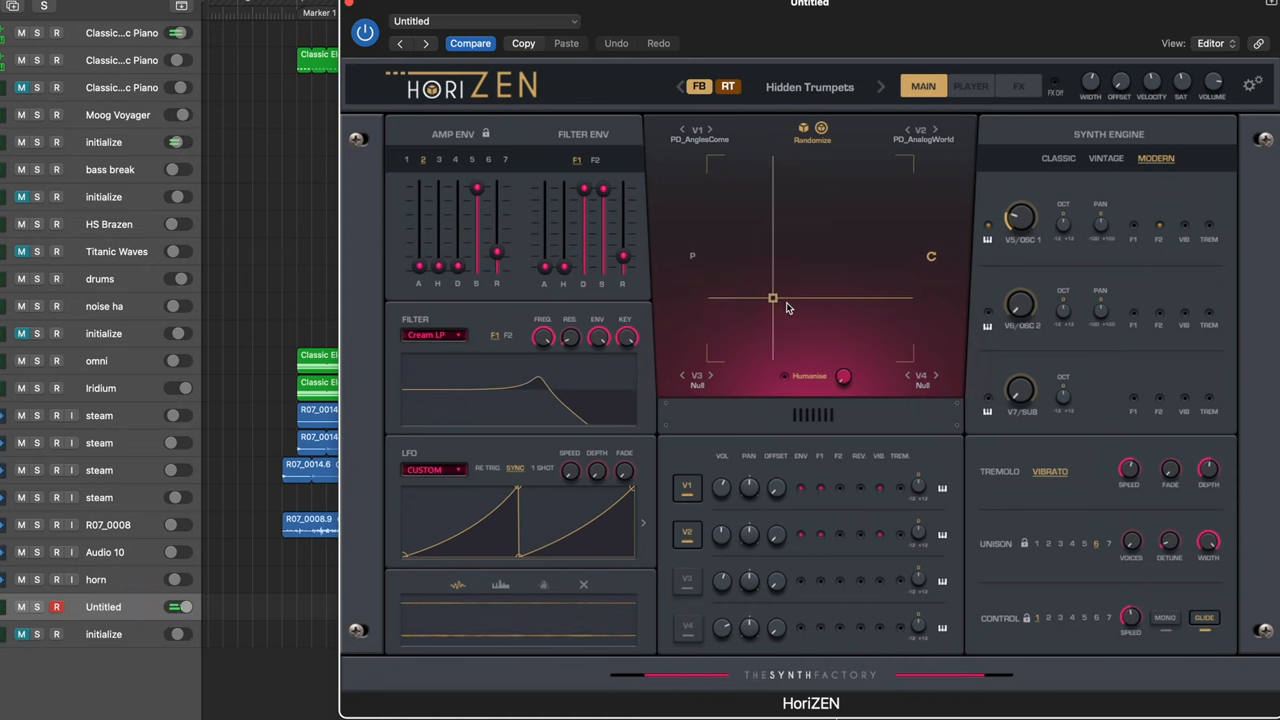
{"action": "left_click_drag", "start_coordinate": [772, 297], "coordinate": [875, 205]}
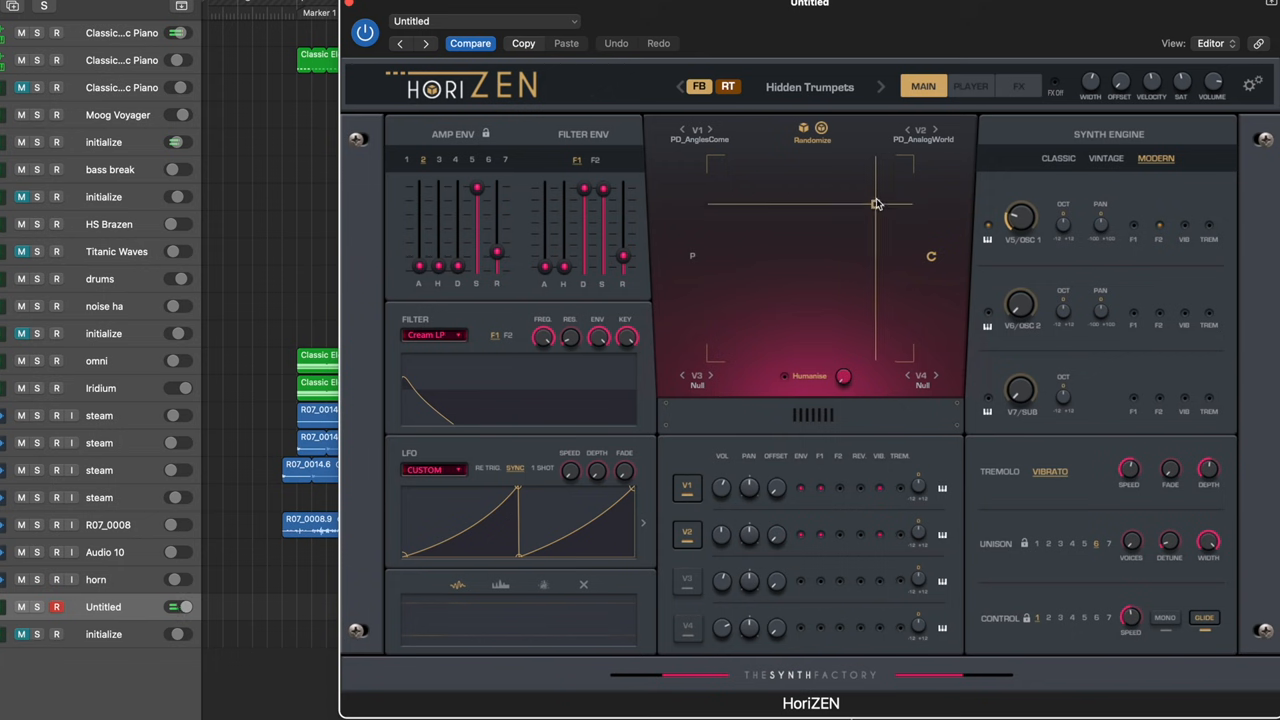
{"action": "left_click_drag", "start_coordinate": [877, 205], "coordinate": [878, 190]}
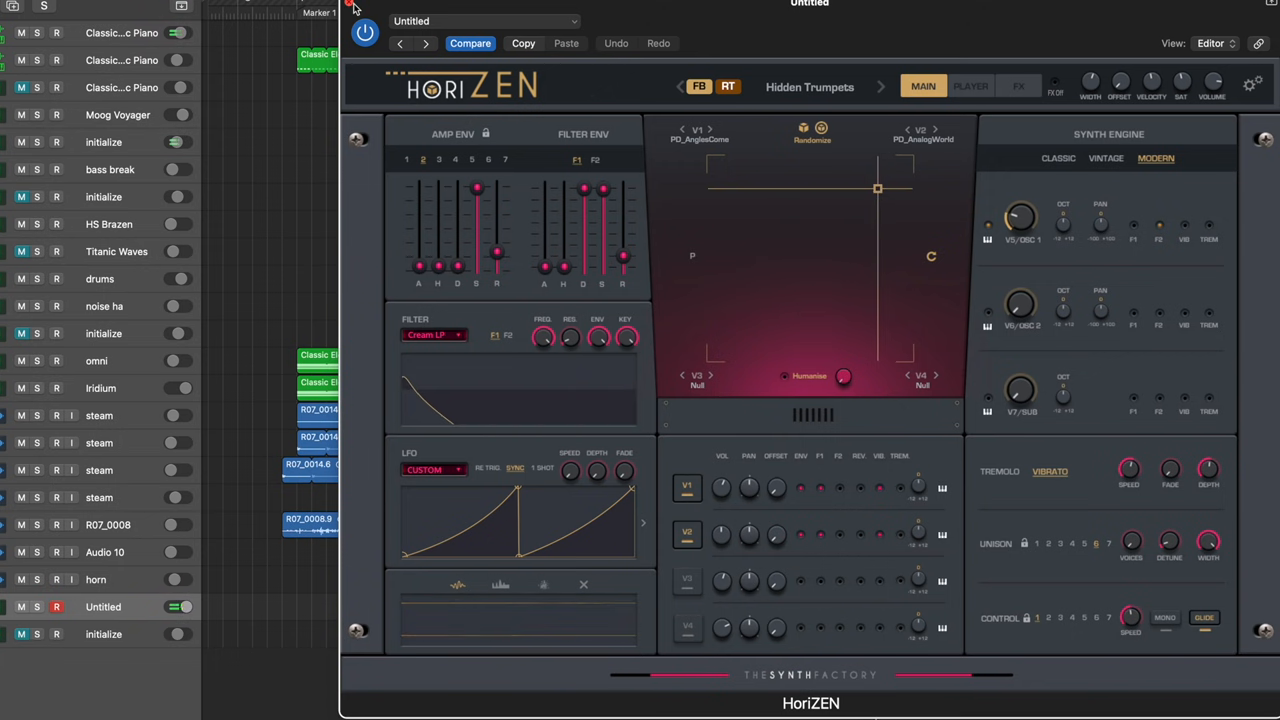
Close the HoriZEN window to return to the arrangement with Untitled soloed
{"action": "left_click", "coordinate": [355, 7]}
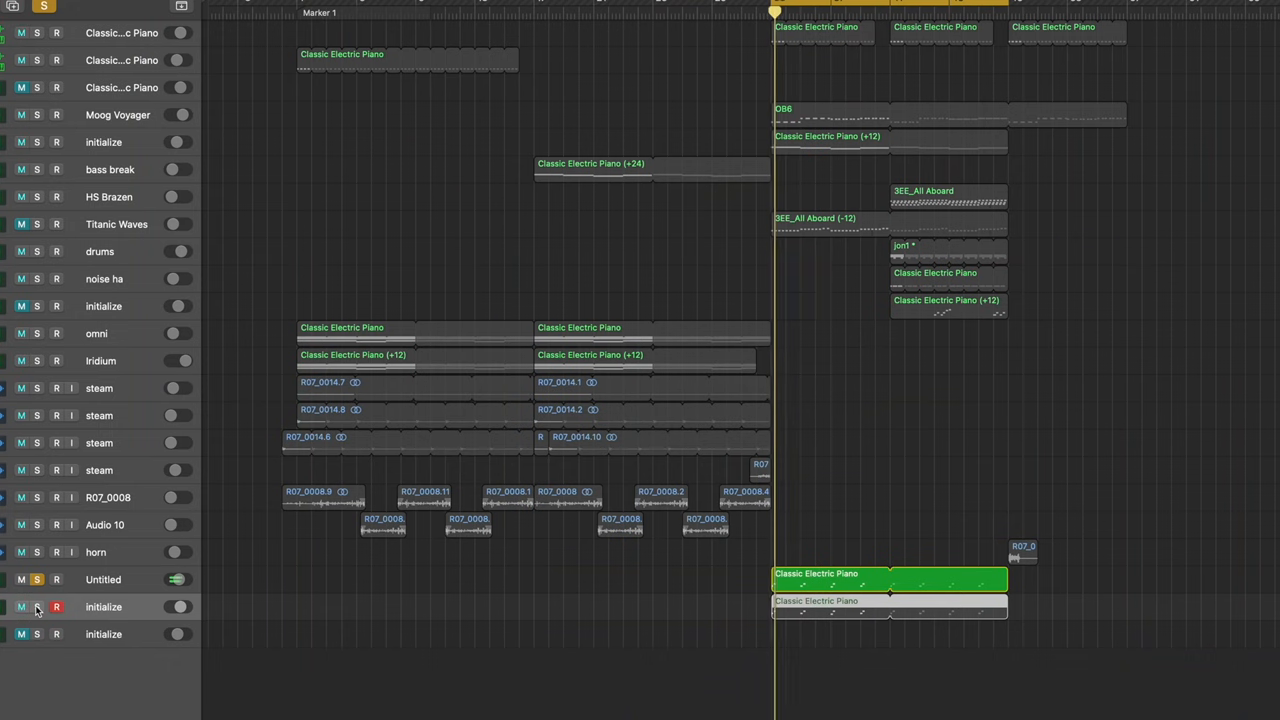